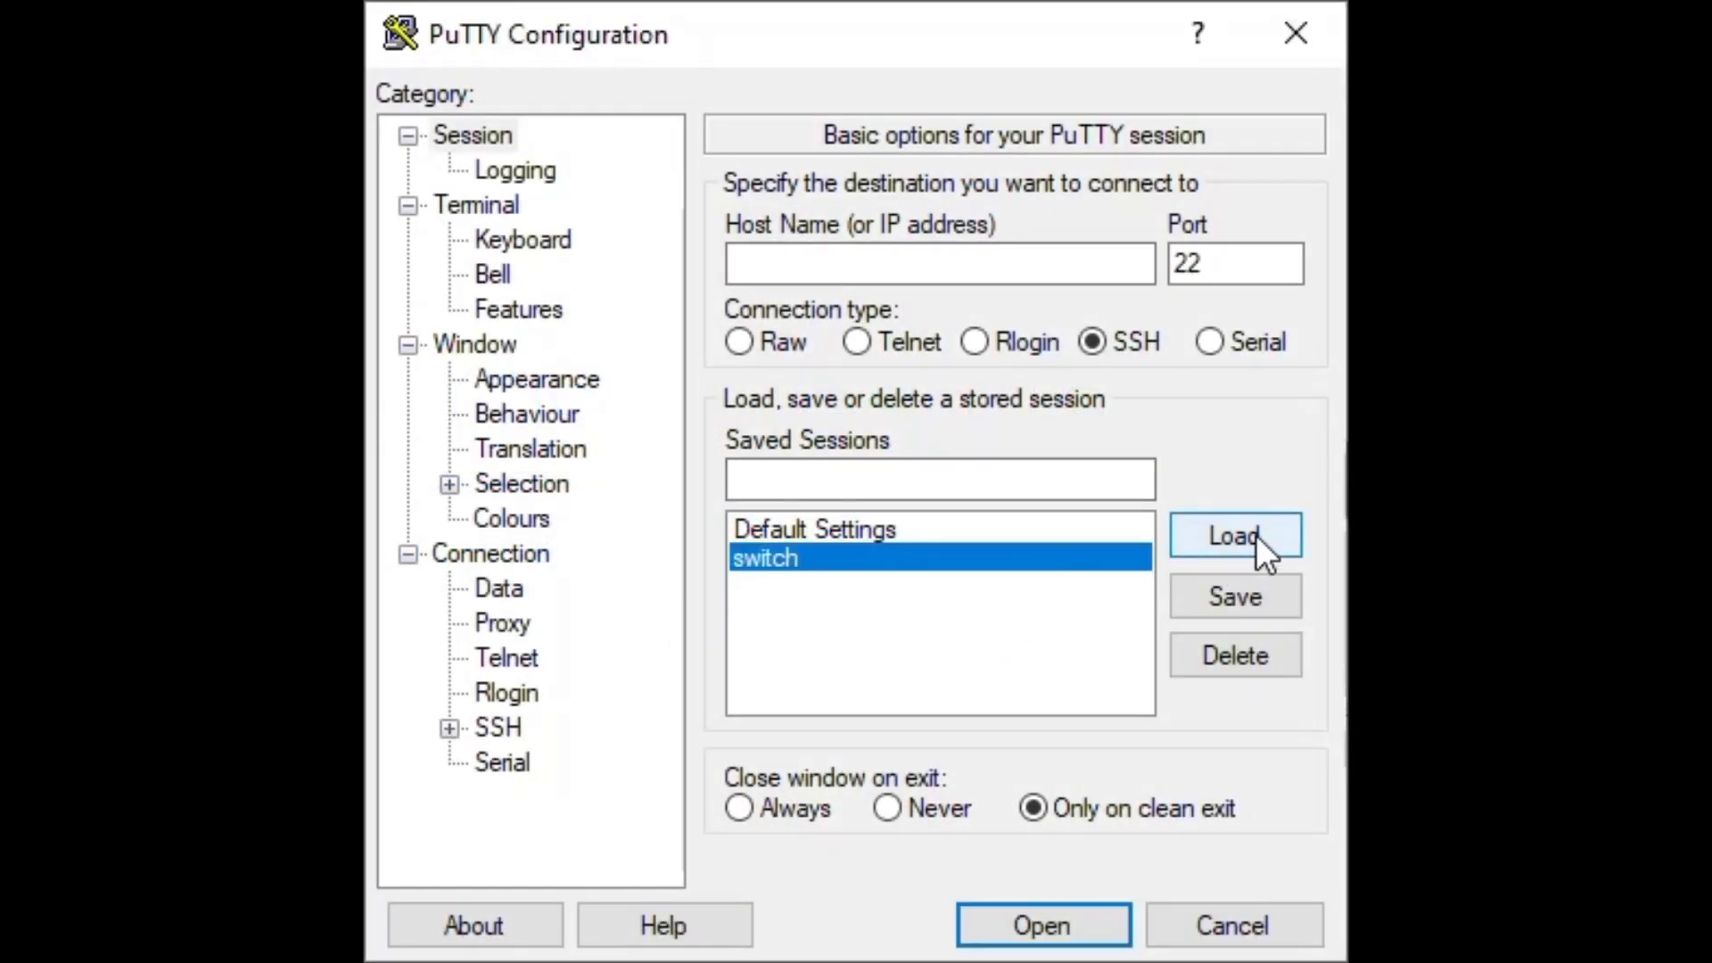
Load the saved 'switch' session (serial COM3 at 115200)
click(1234, 535)
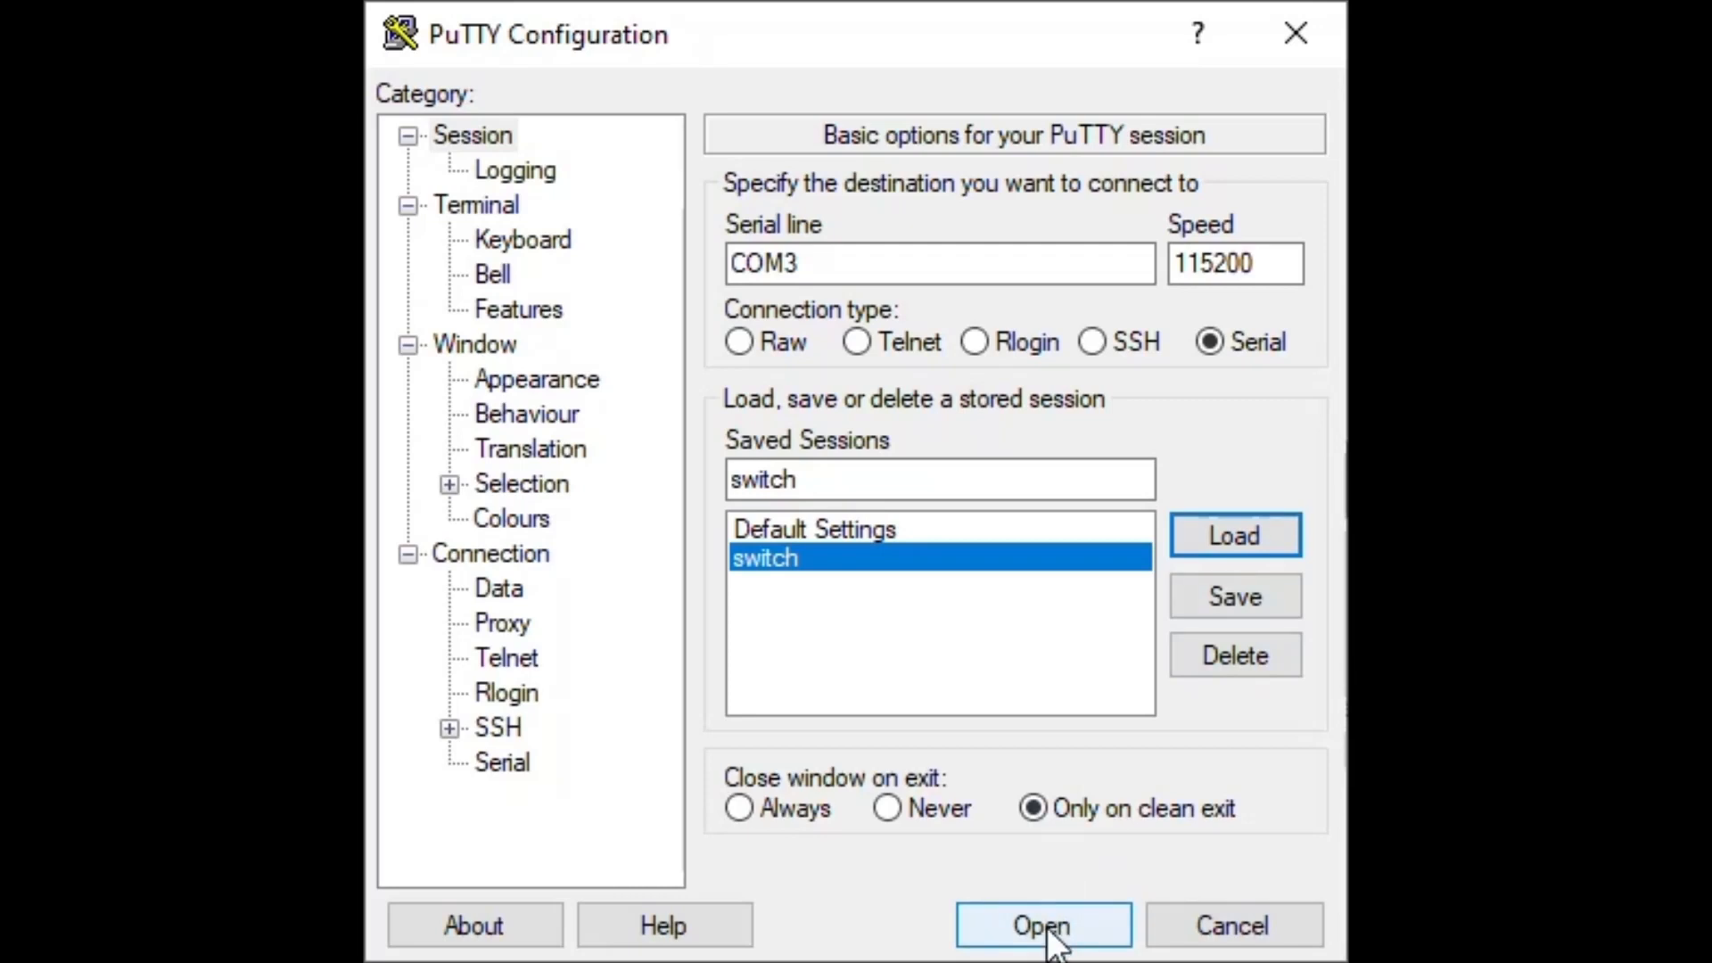
Connect to the switch console, log in as CBSswitch, and show the active 3.0.0.61 and inactive 3.0.0.69 images
click(1042, 926)
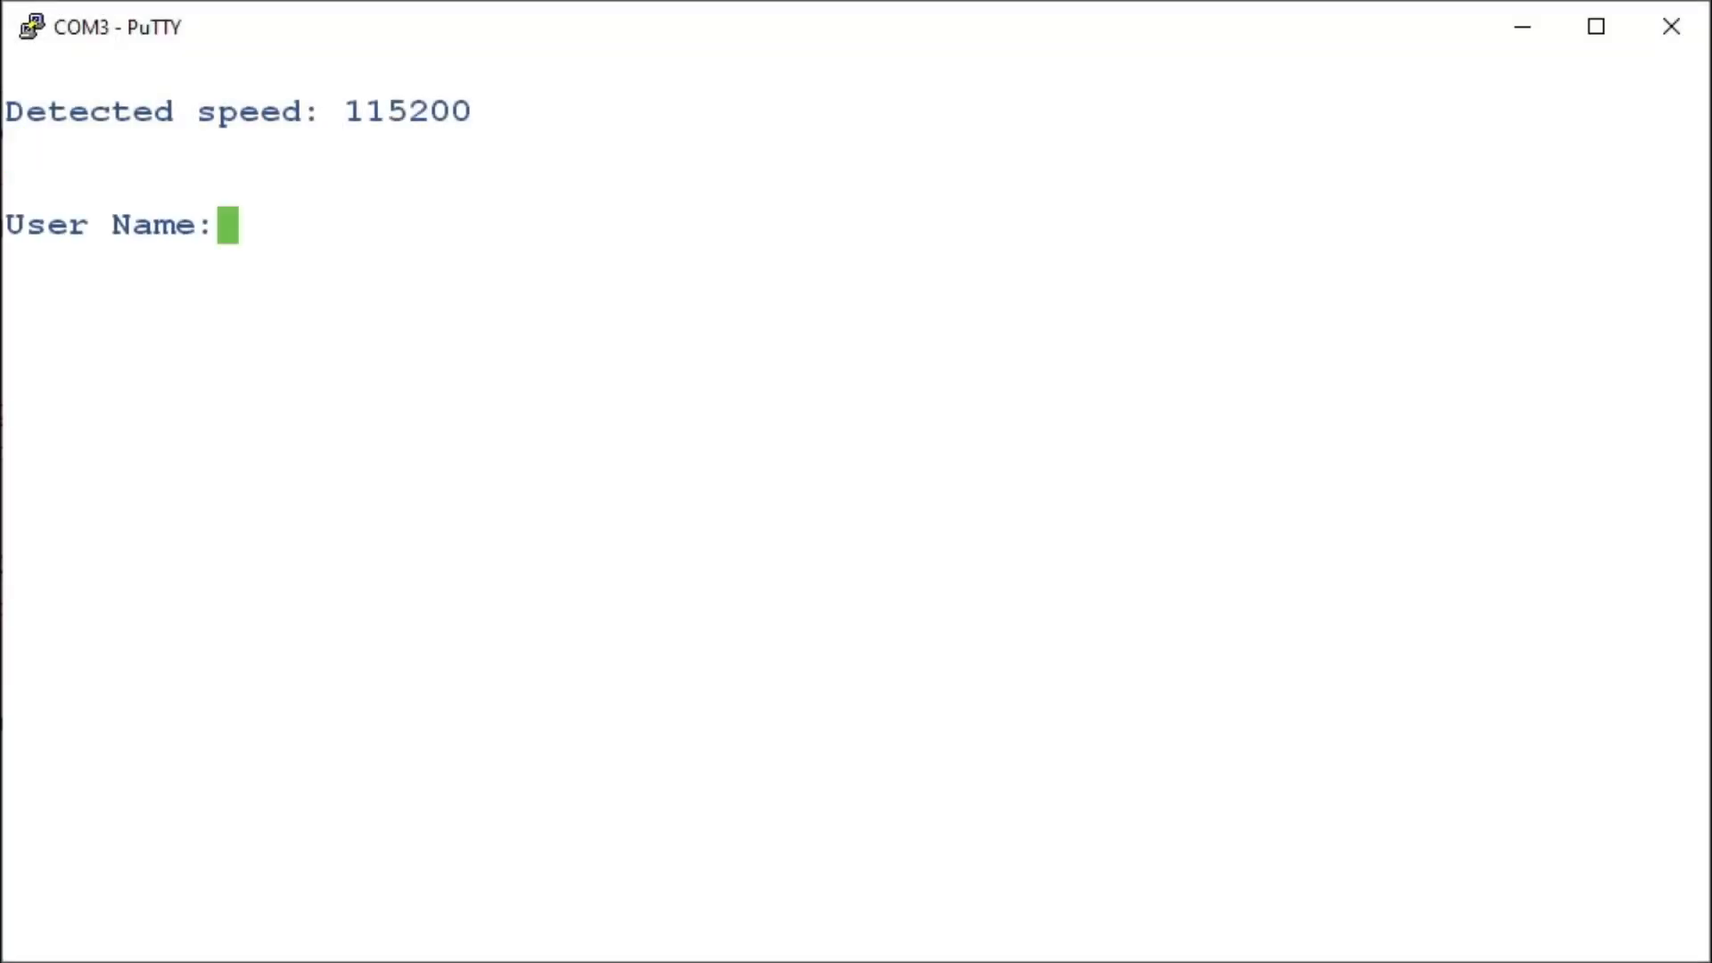
text(CBSswitch)
text(show version)
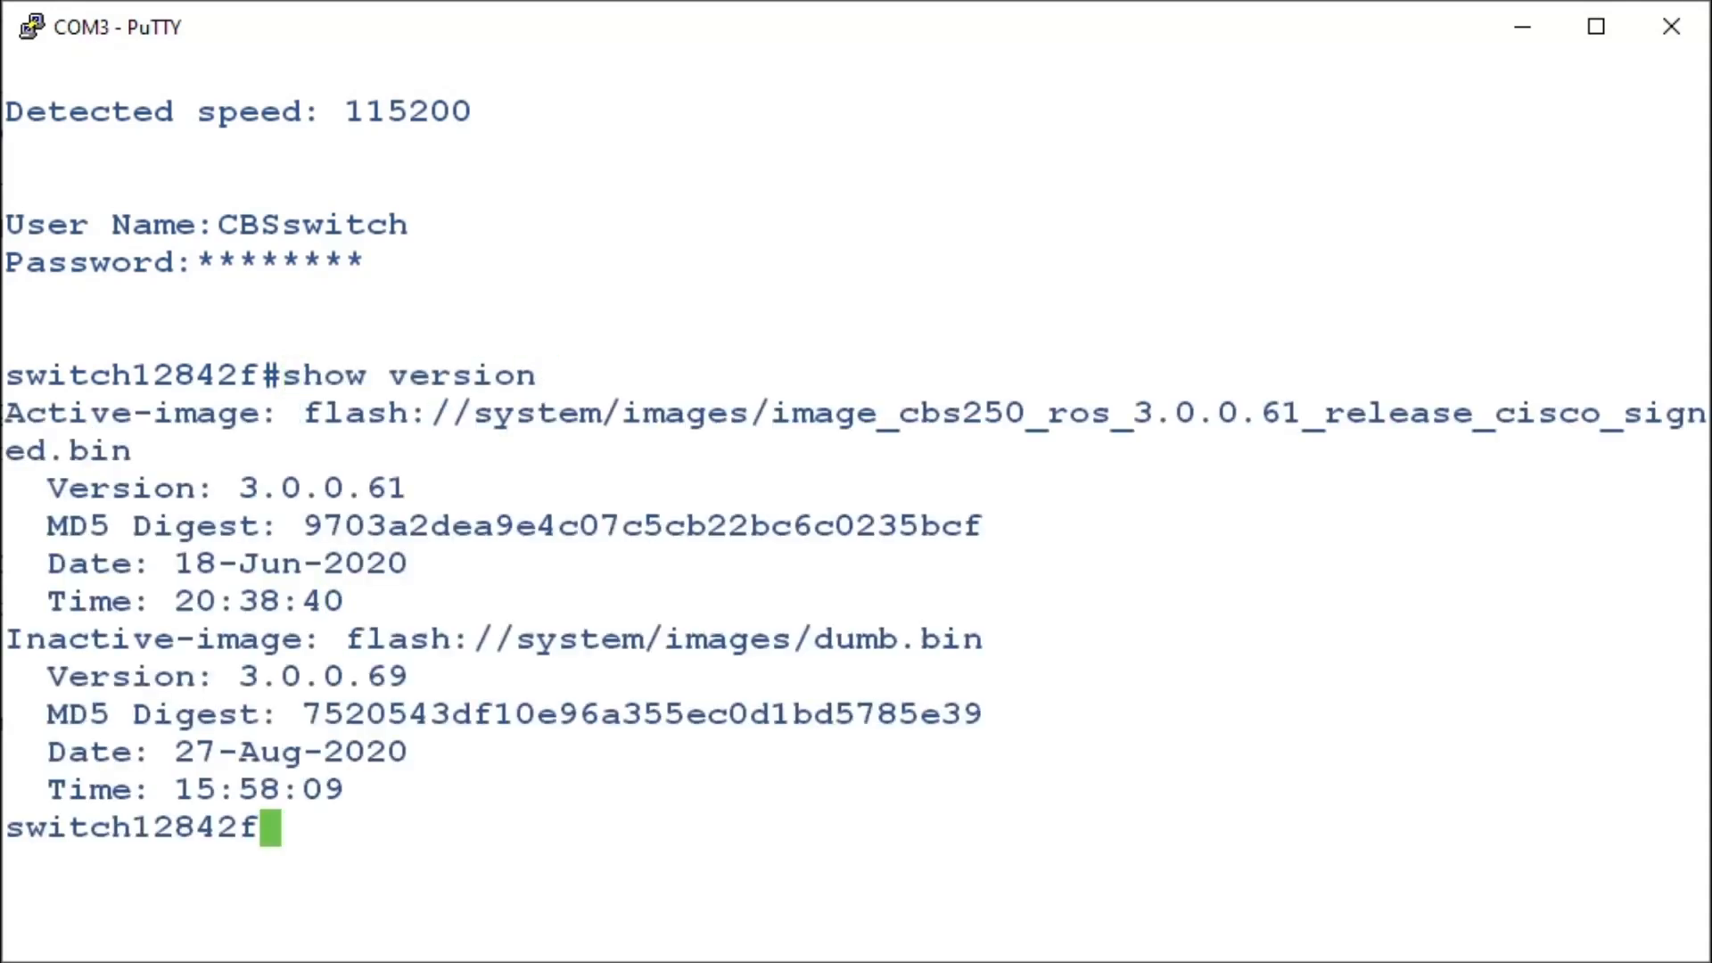
text(#)
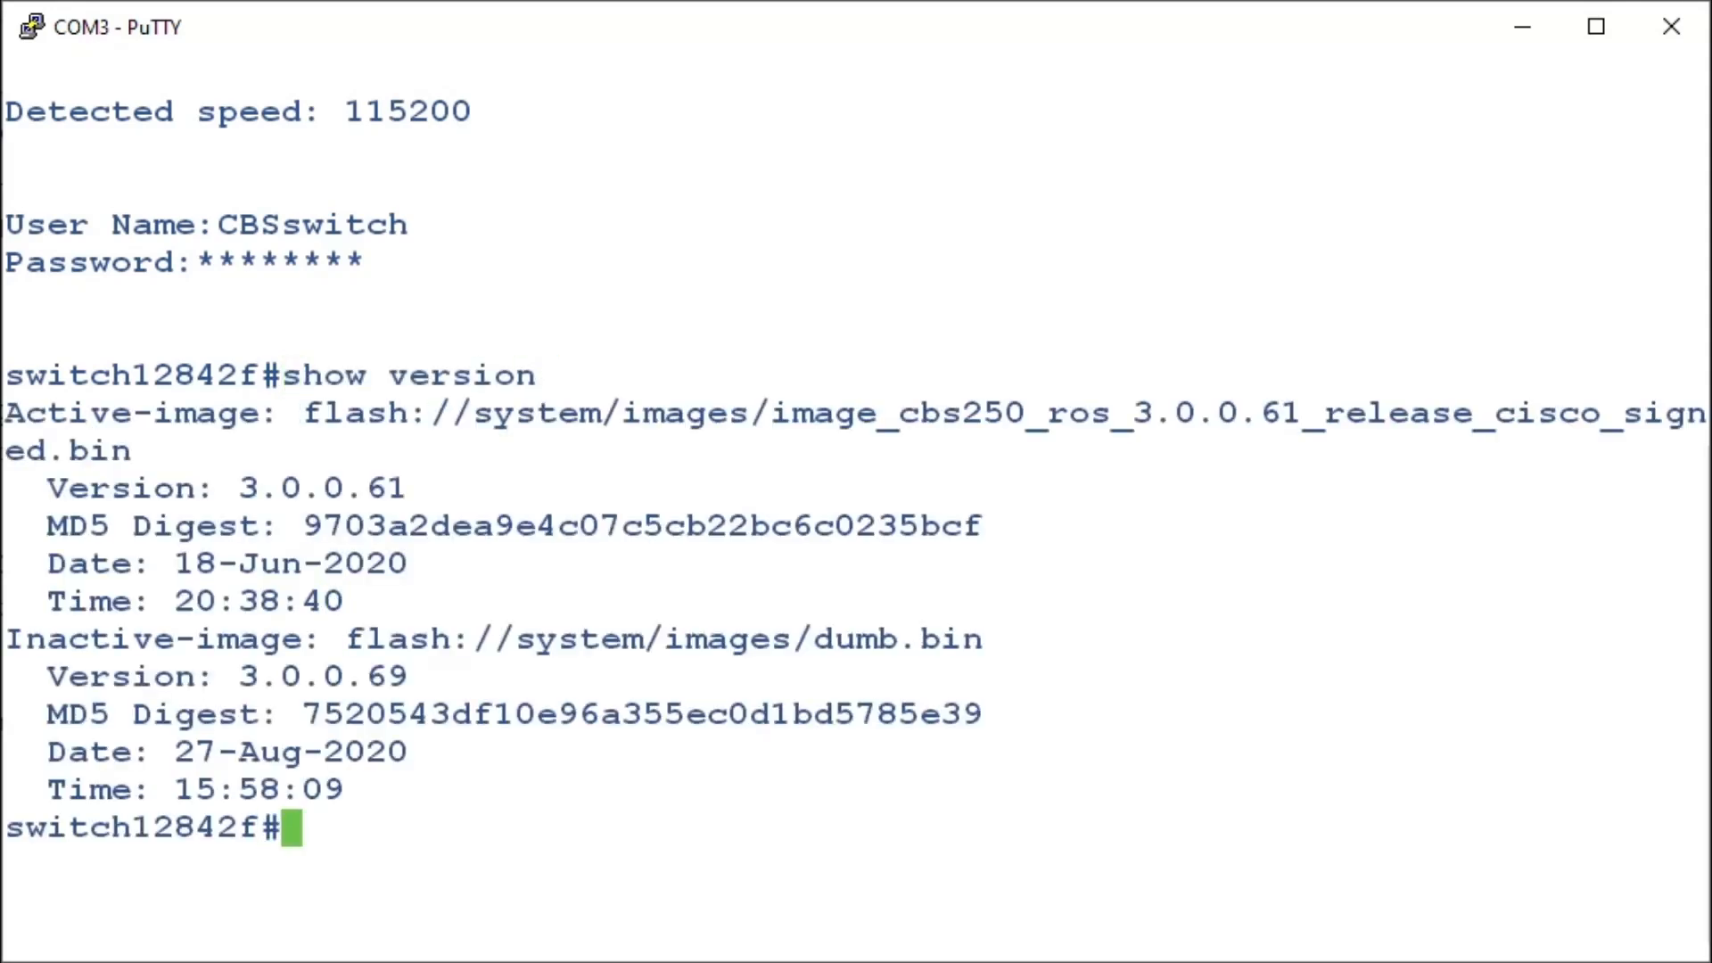
mouse_move(328, 505)
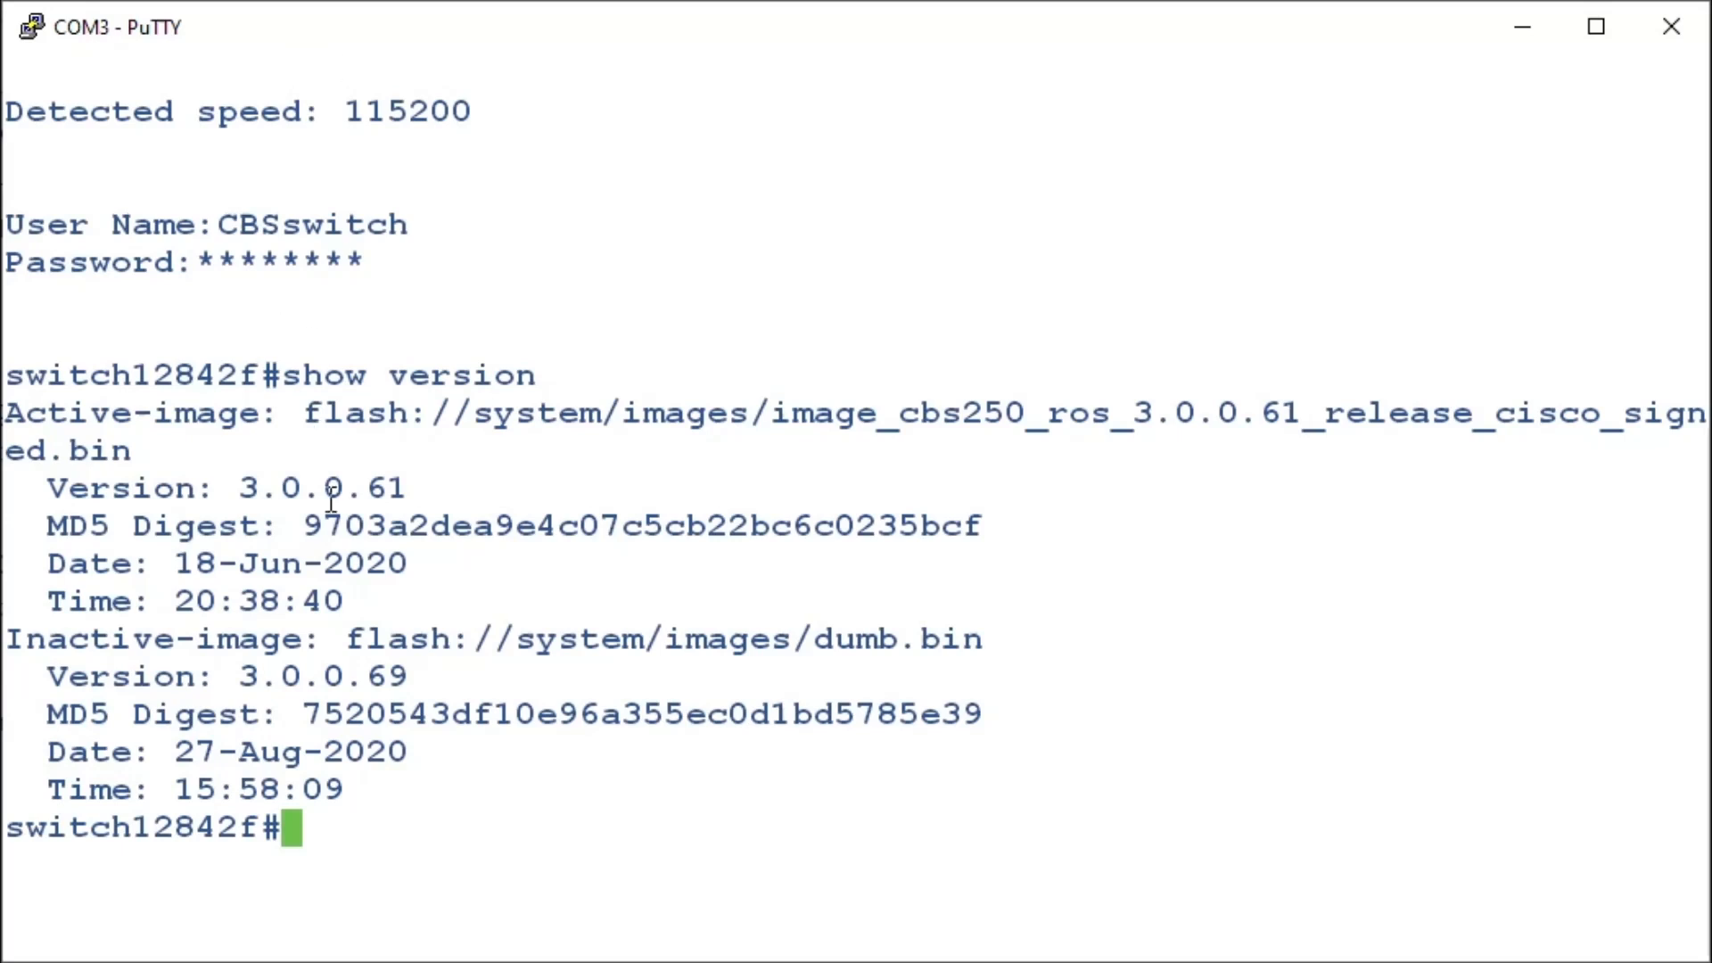
mouse_move(281, 525)
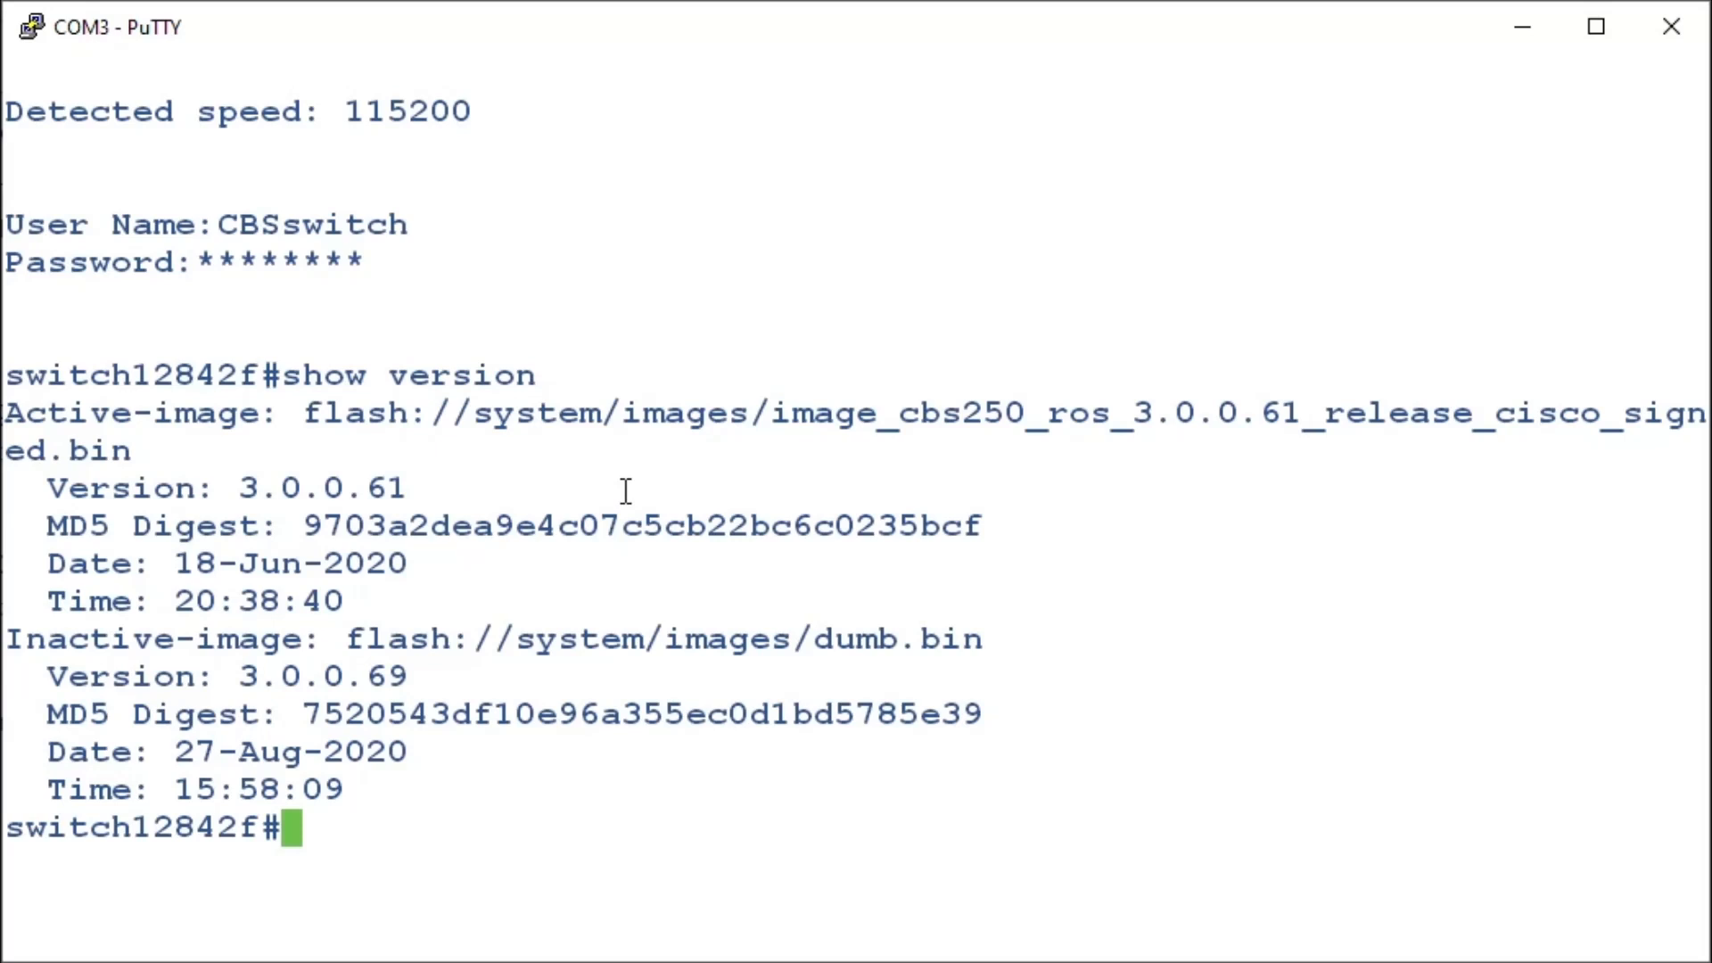
Run 'boot system tftp://192.168.0.63/CBSswitchfirmware.bin' to copy the new firmware onto the switch
text(boot system)
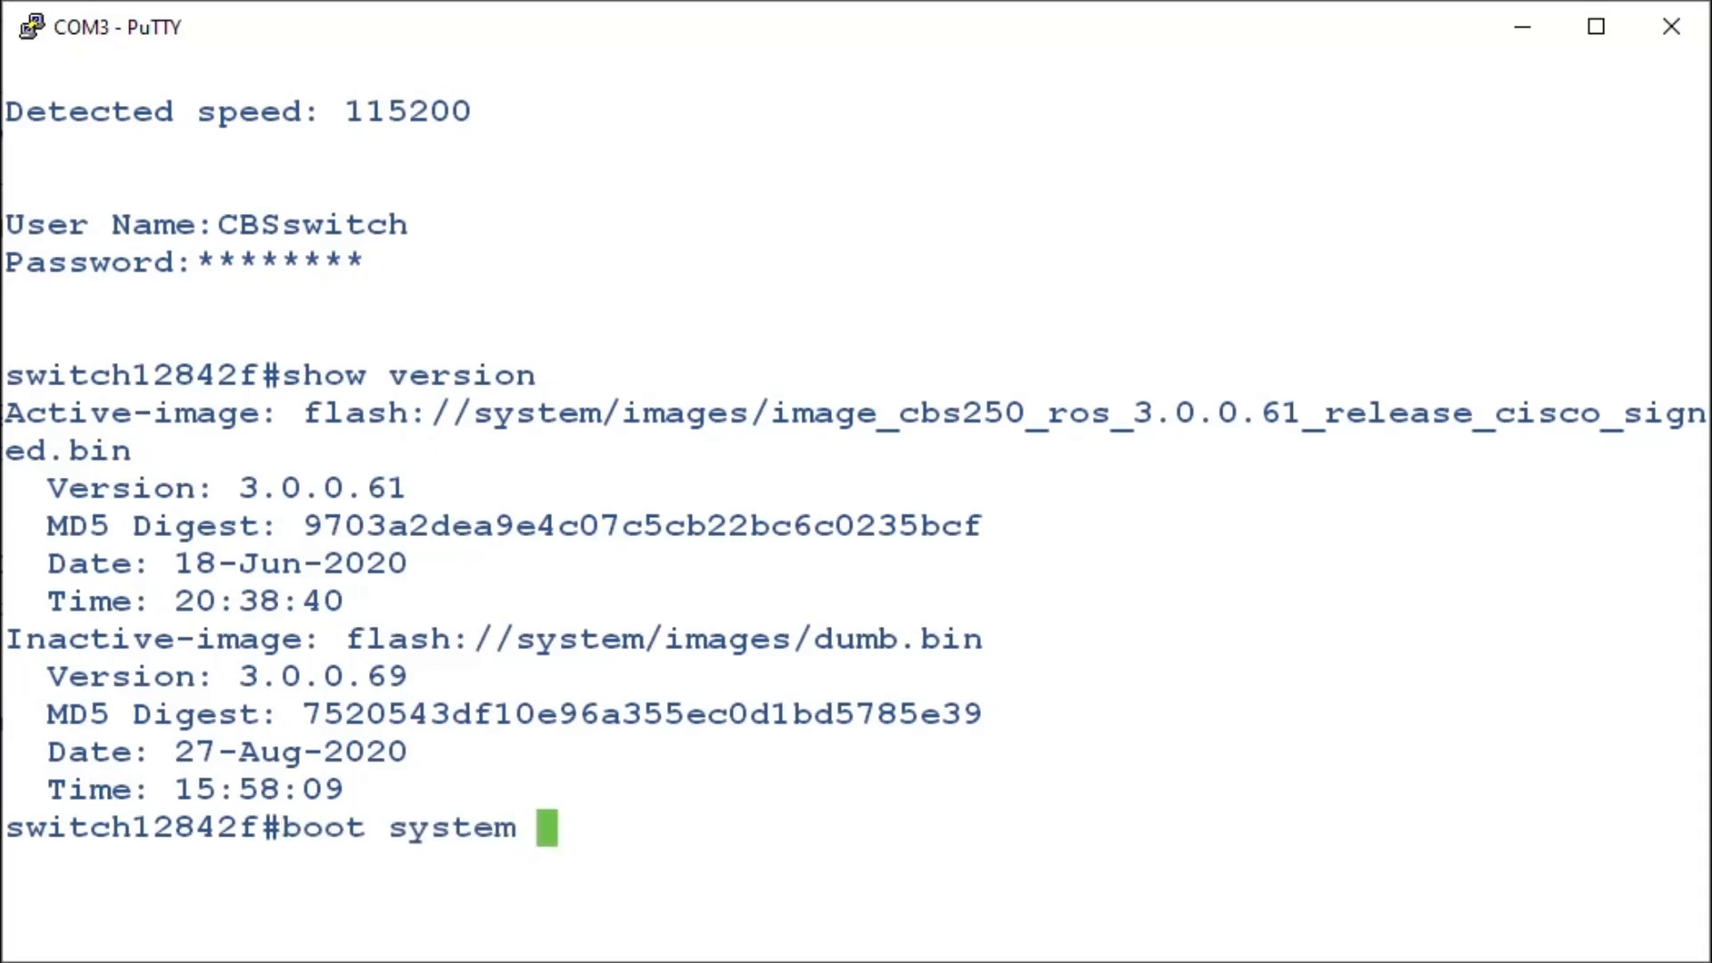
text(tf)
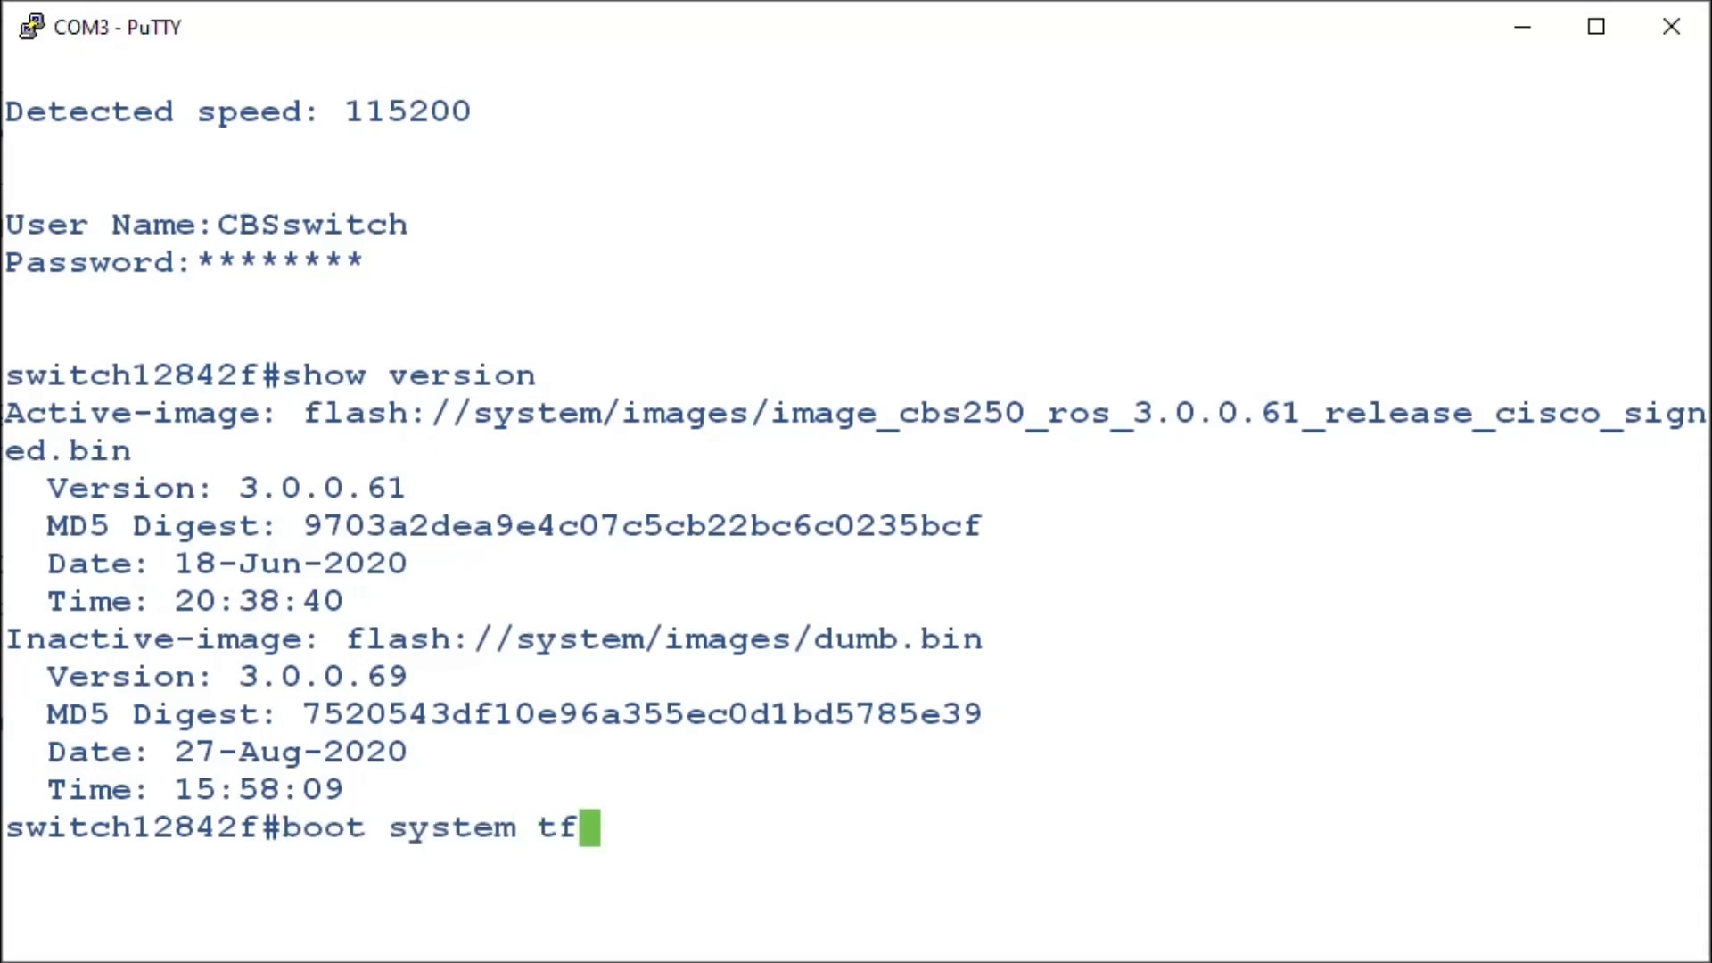
text(tp://192.168.0.63)
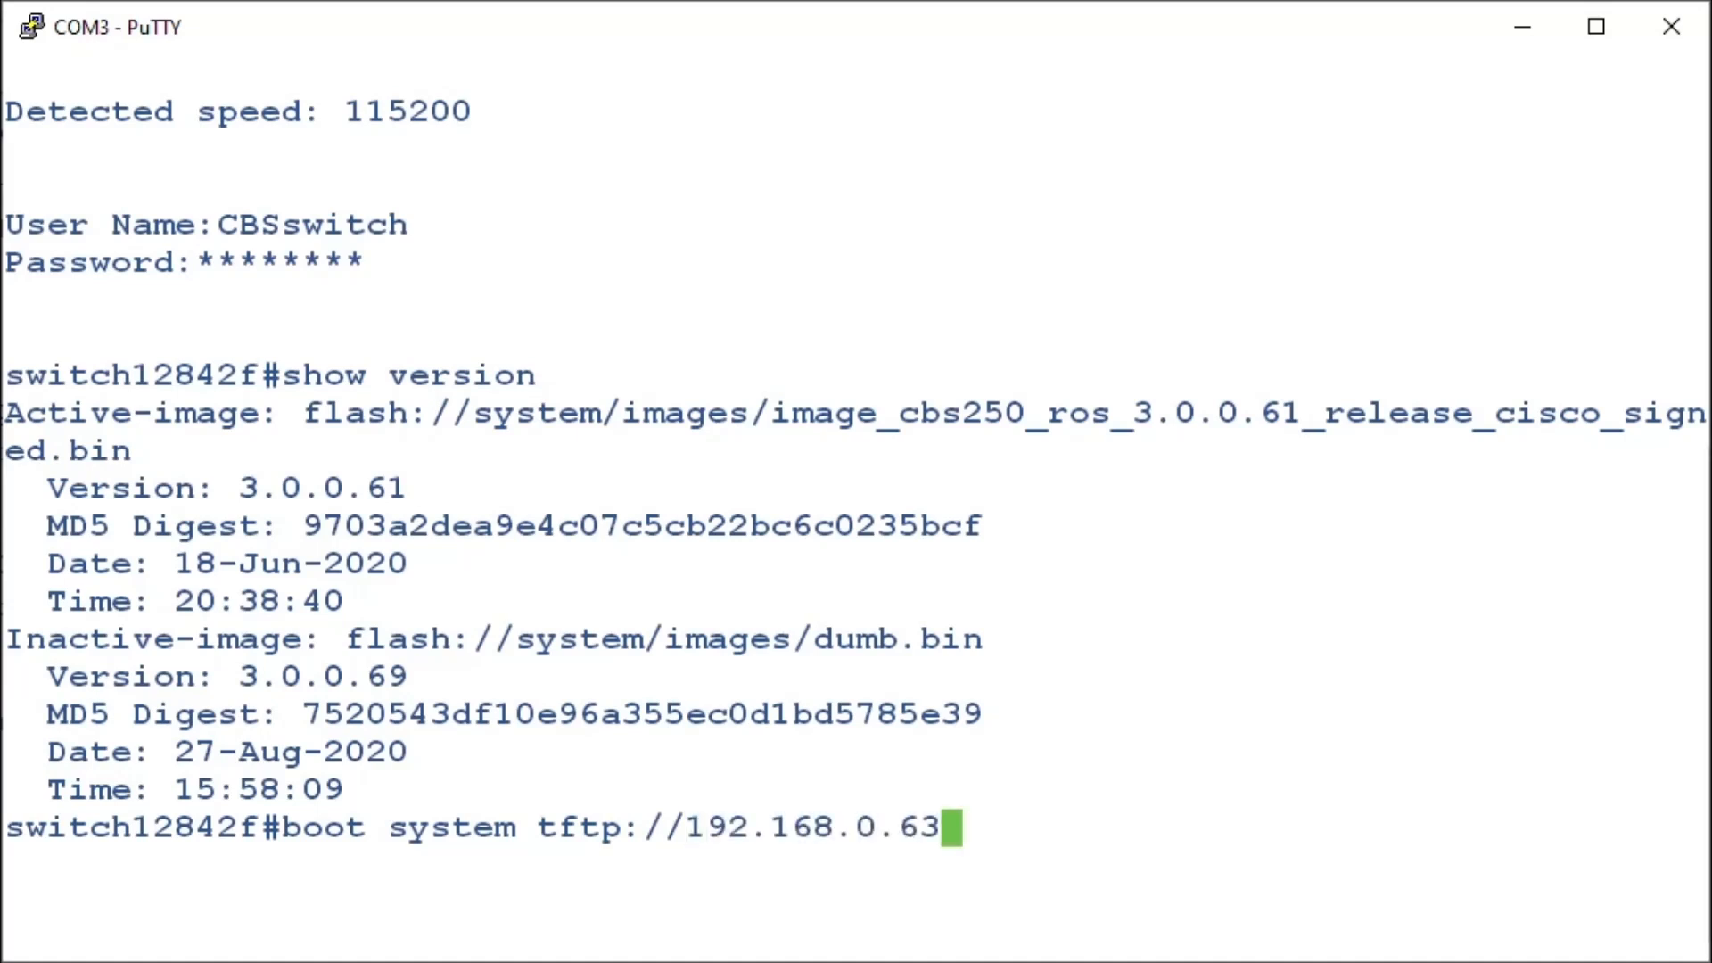
text(/)
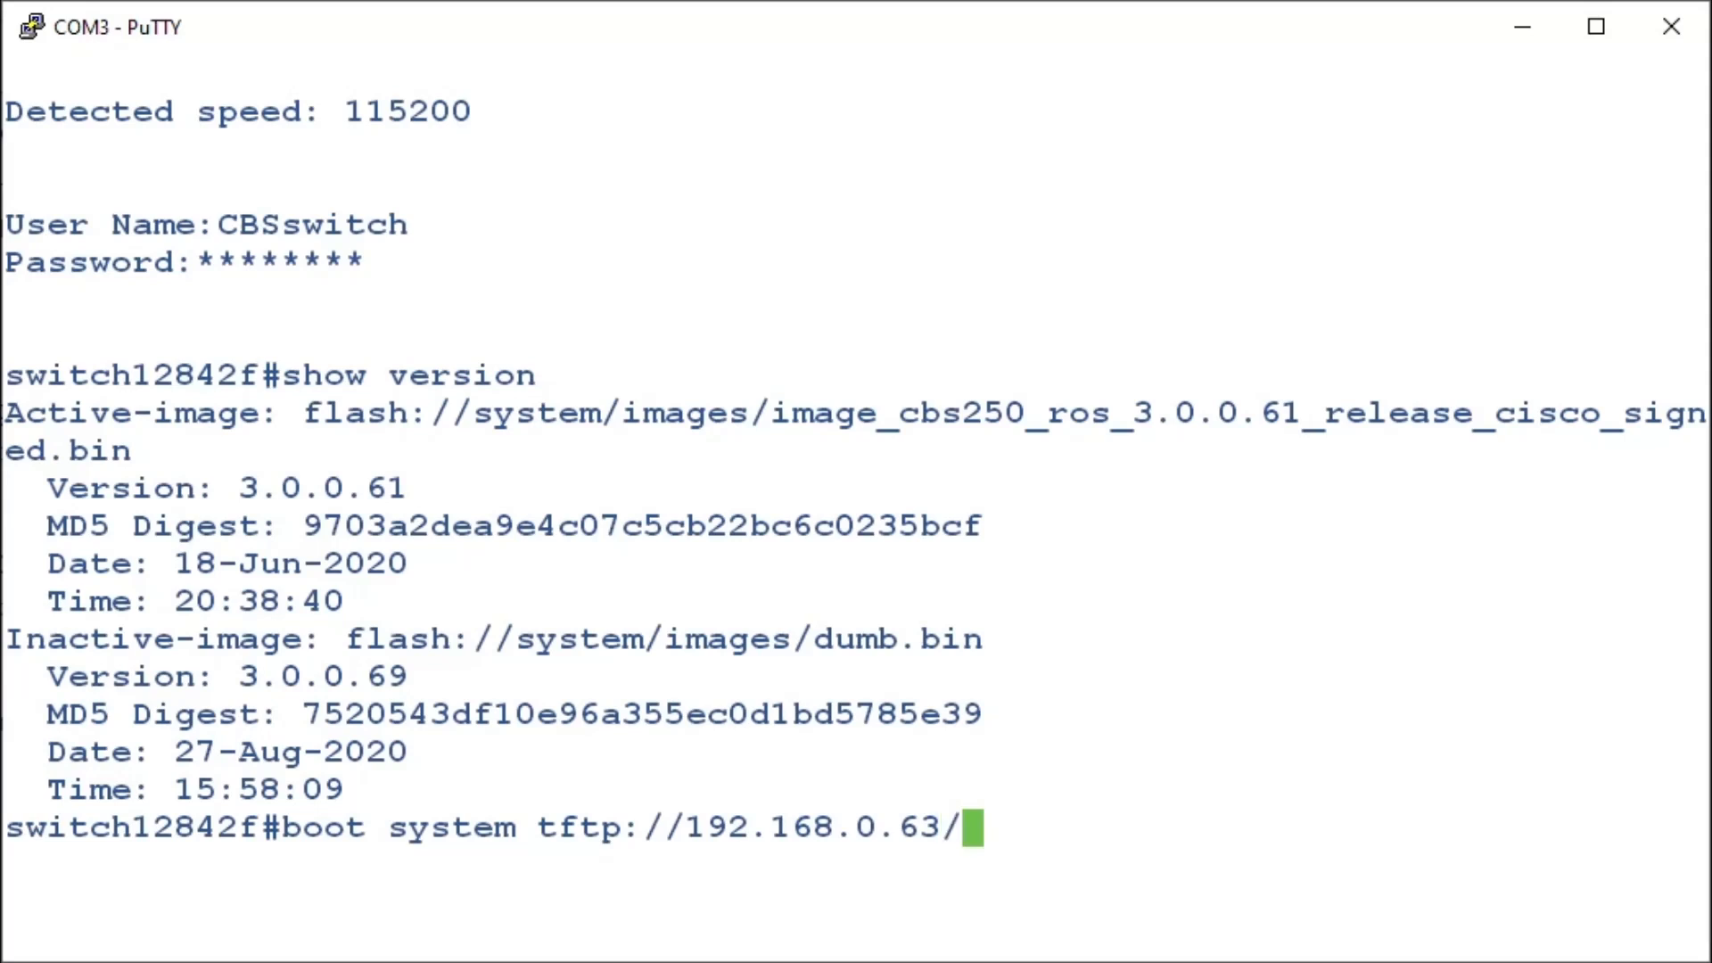
text(CB)
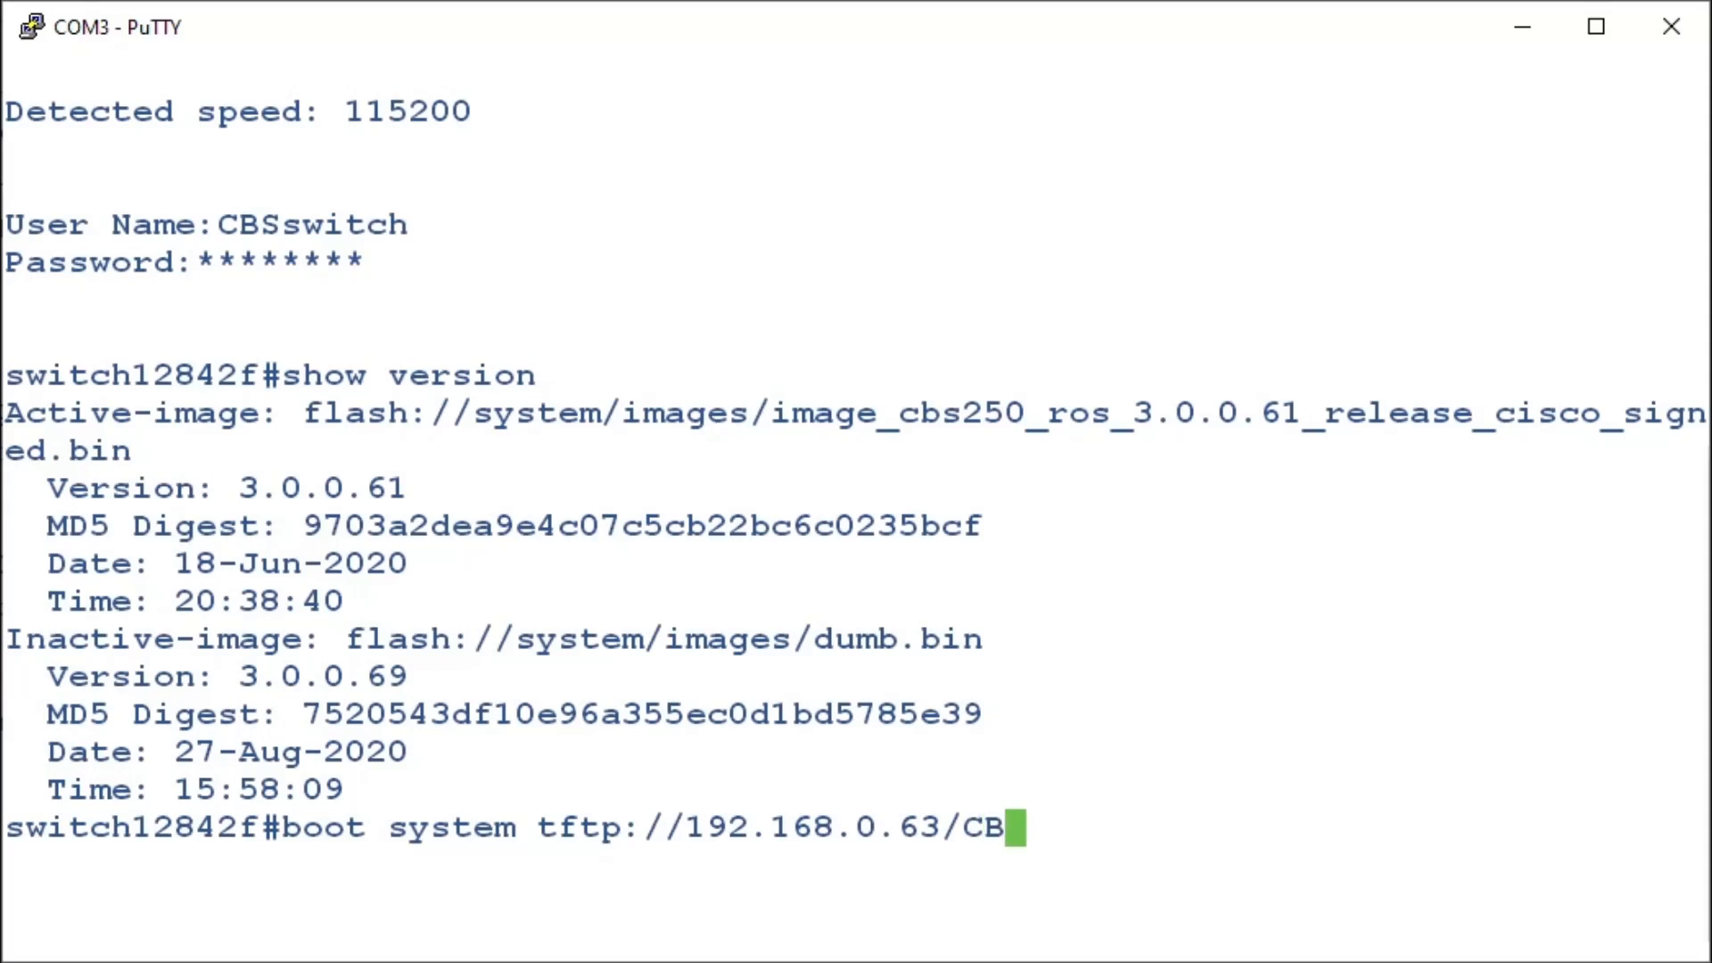
text(Sswitchfirmware.bin)
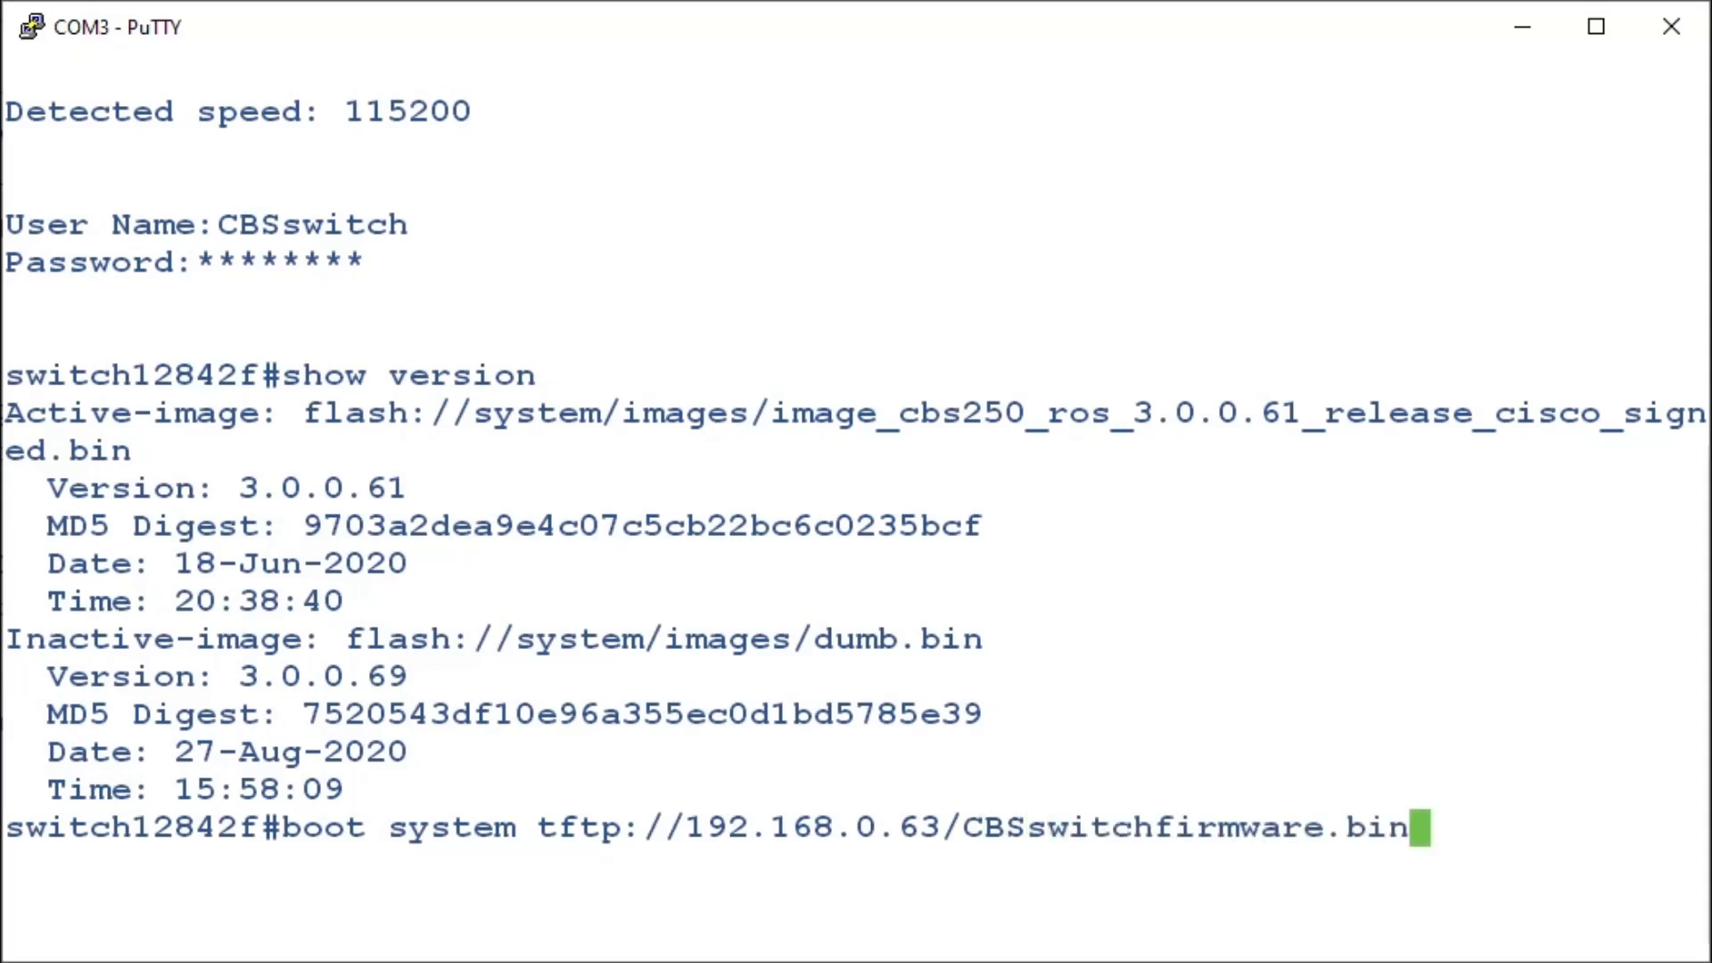
key(Return)
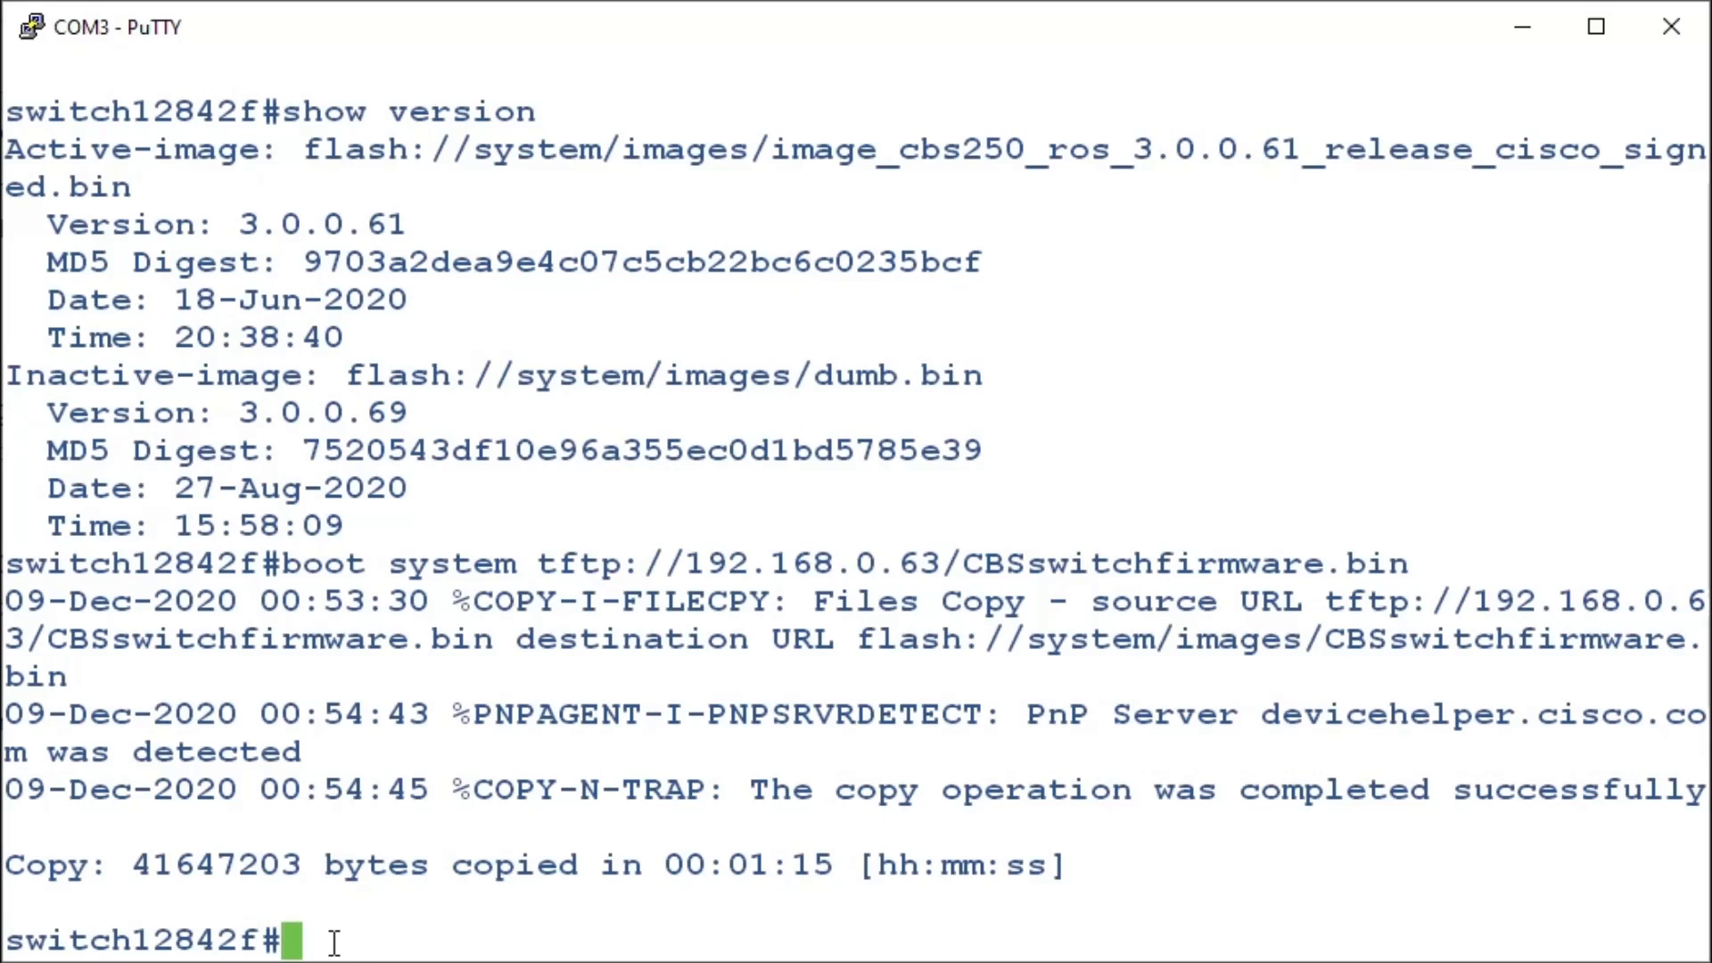
Run 'show version' to confirm CBSswitchfirmware.bin will be active after reboot
text(show)
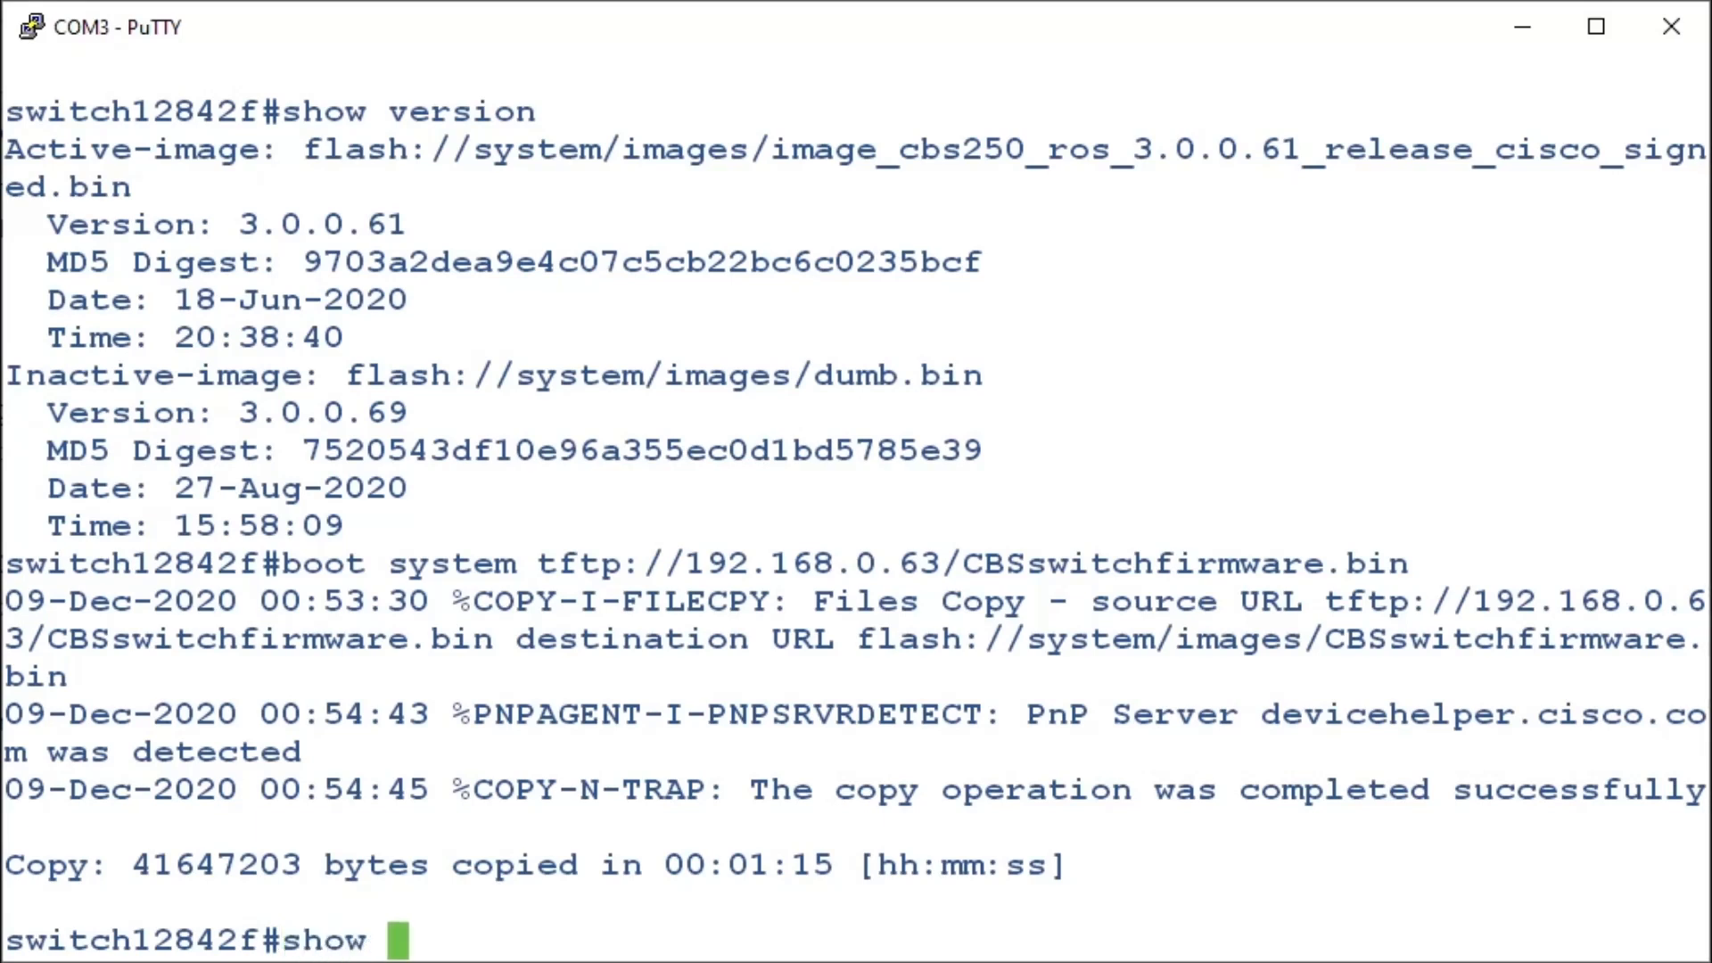
key(Return)
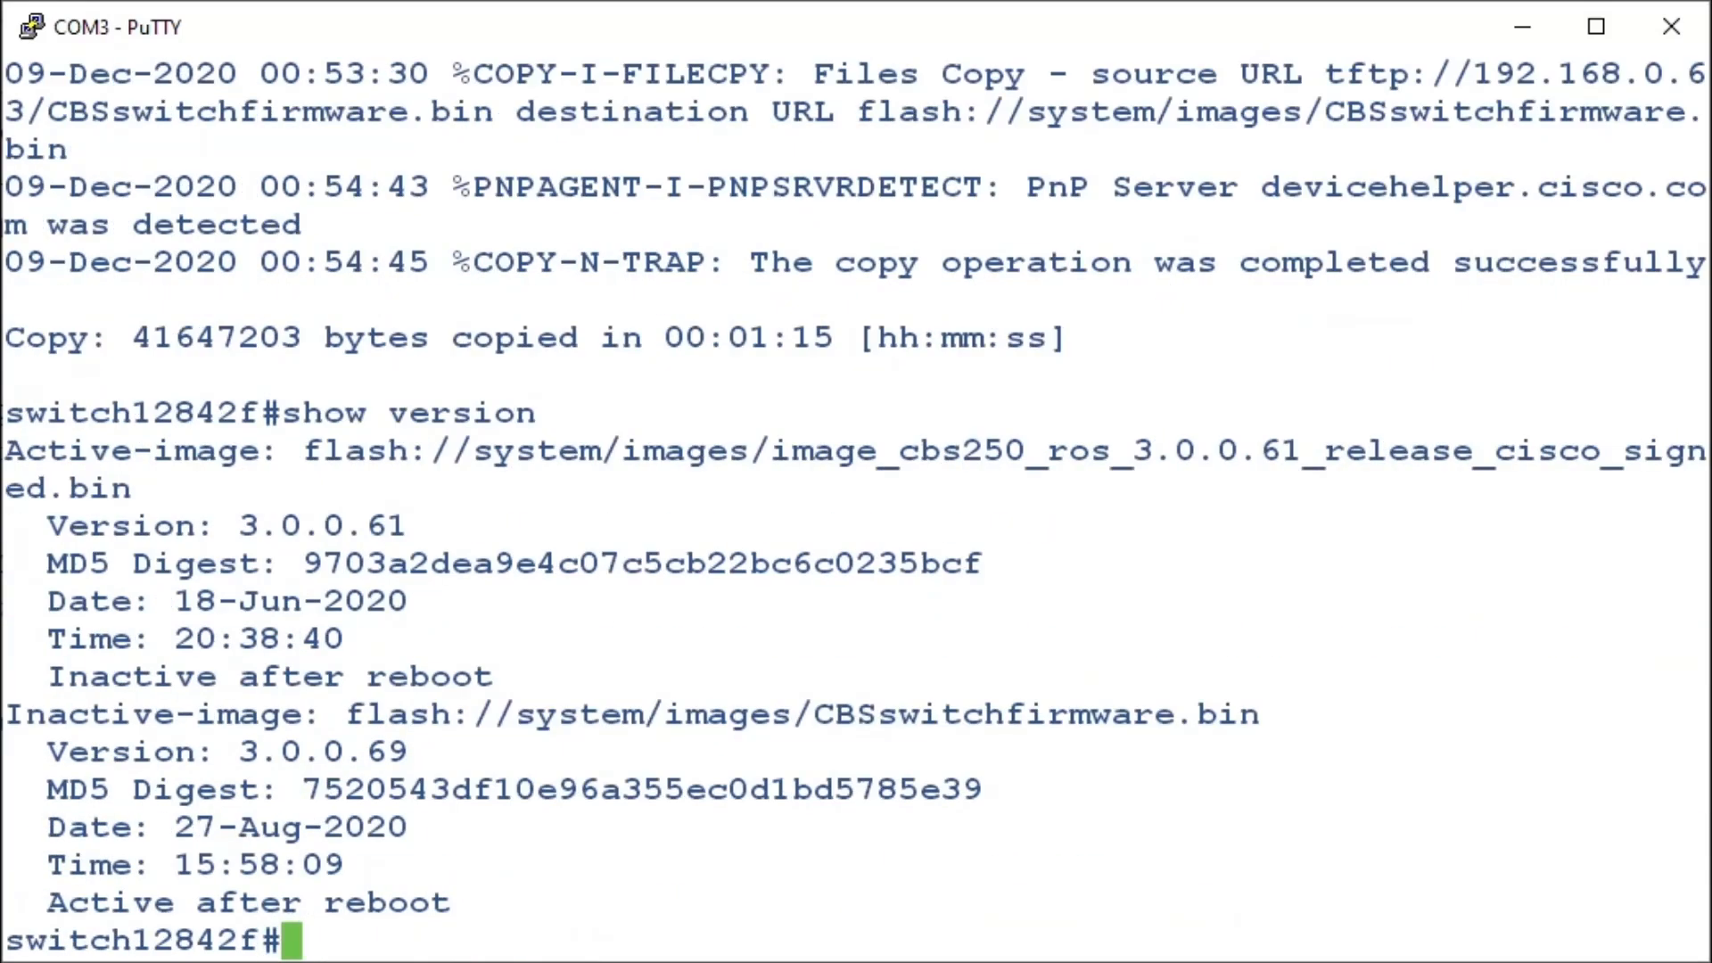
mouse_move(351, 750)
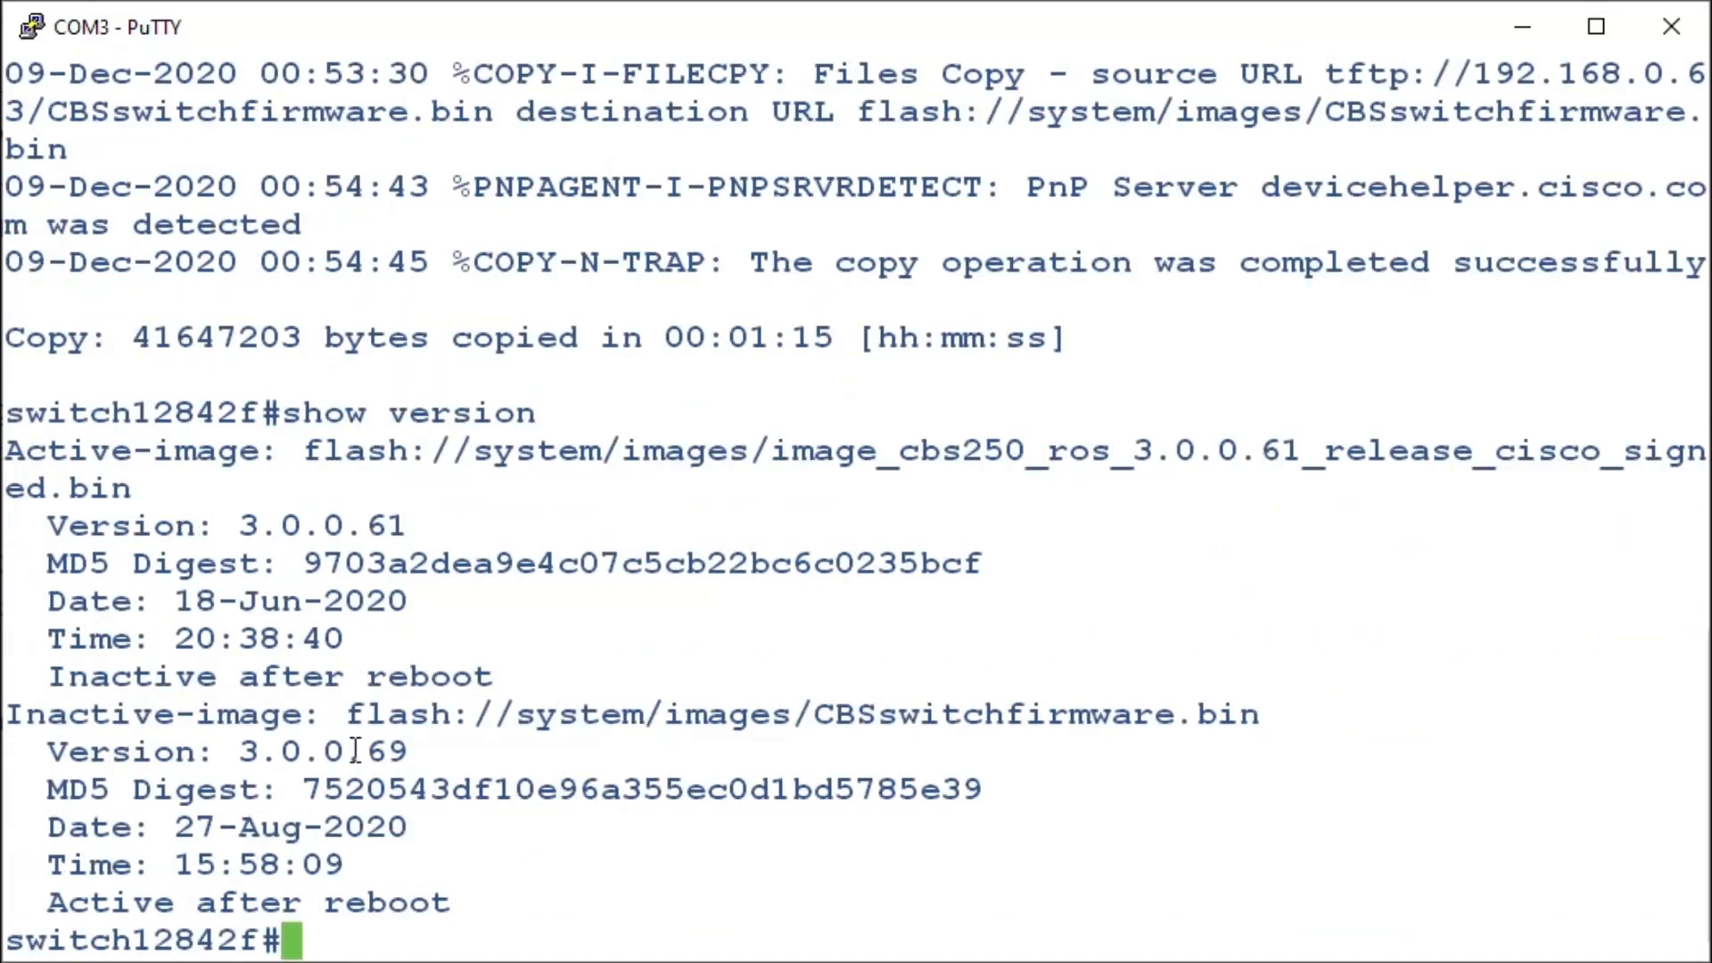
mouse_move(742, 628)
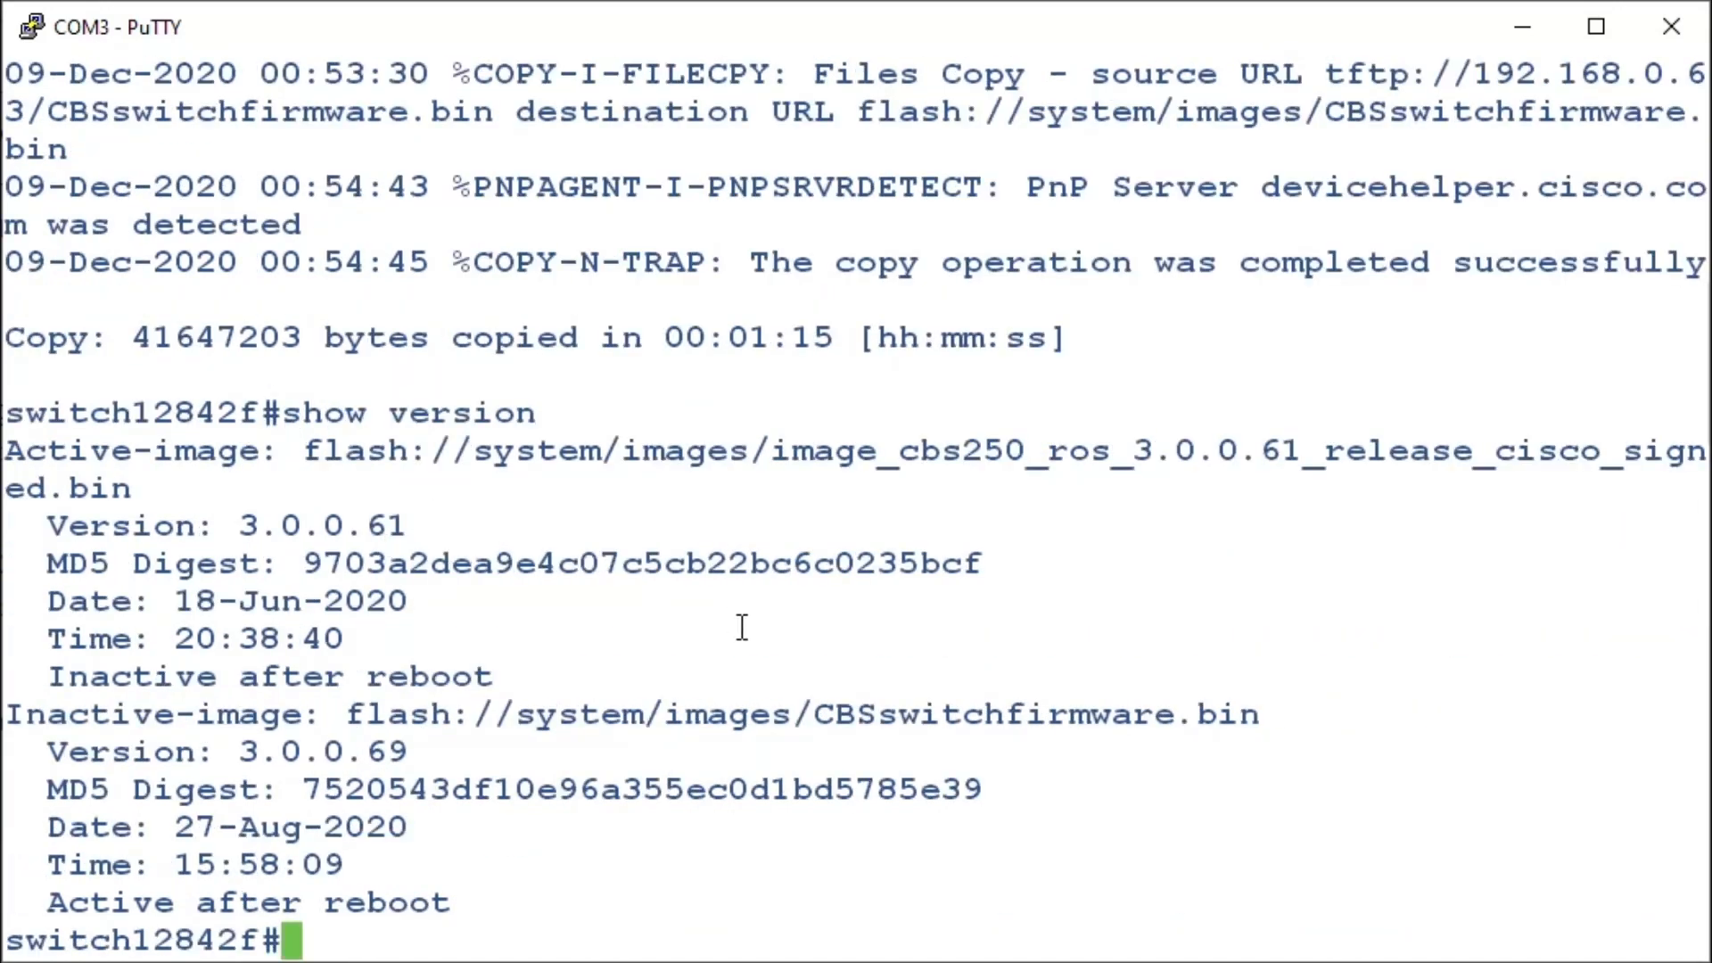
mouse_move(432, 858)
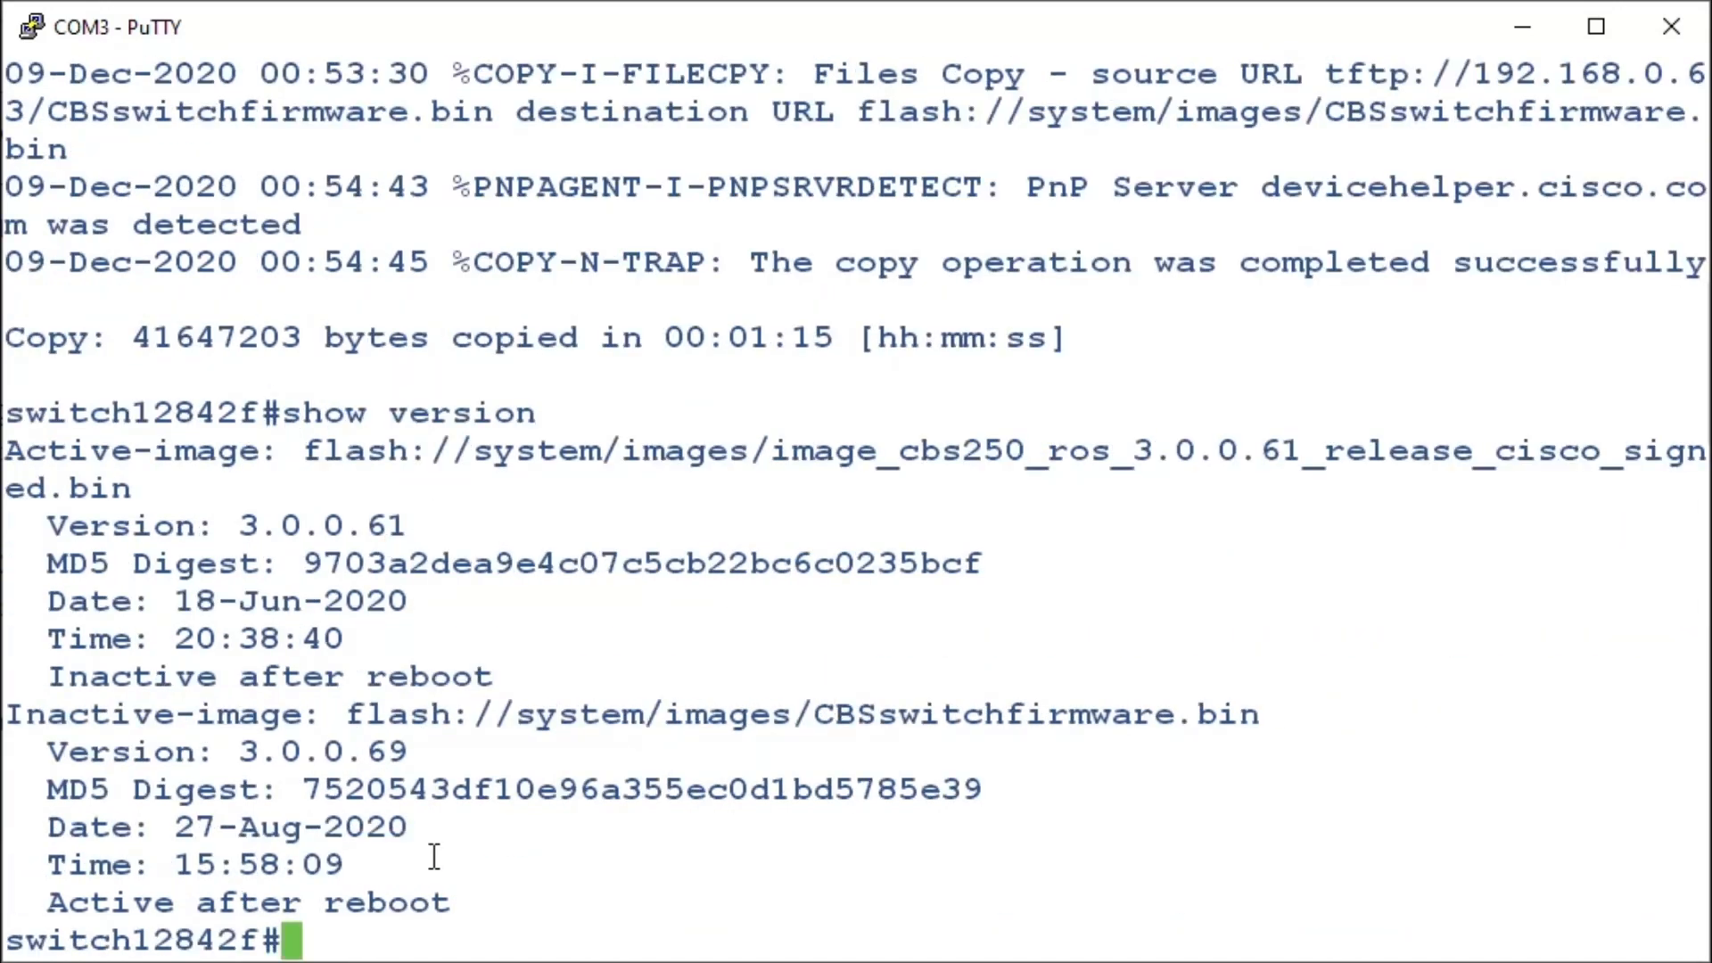
mouse_move(333, 805)
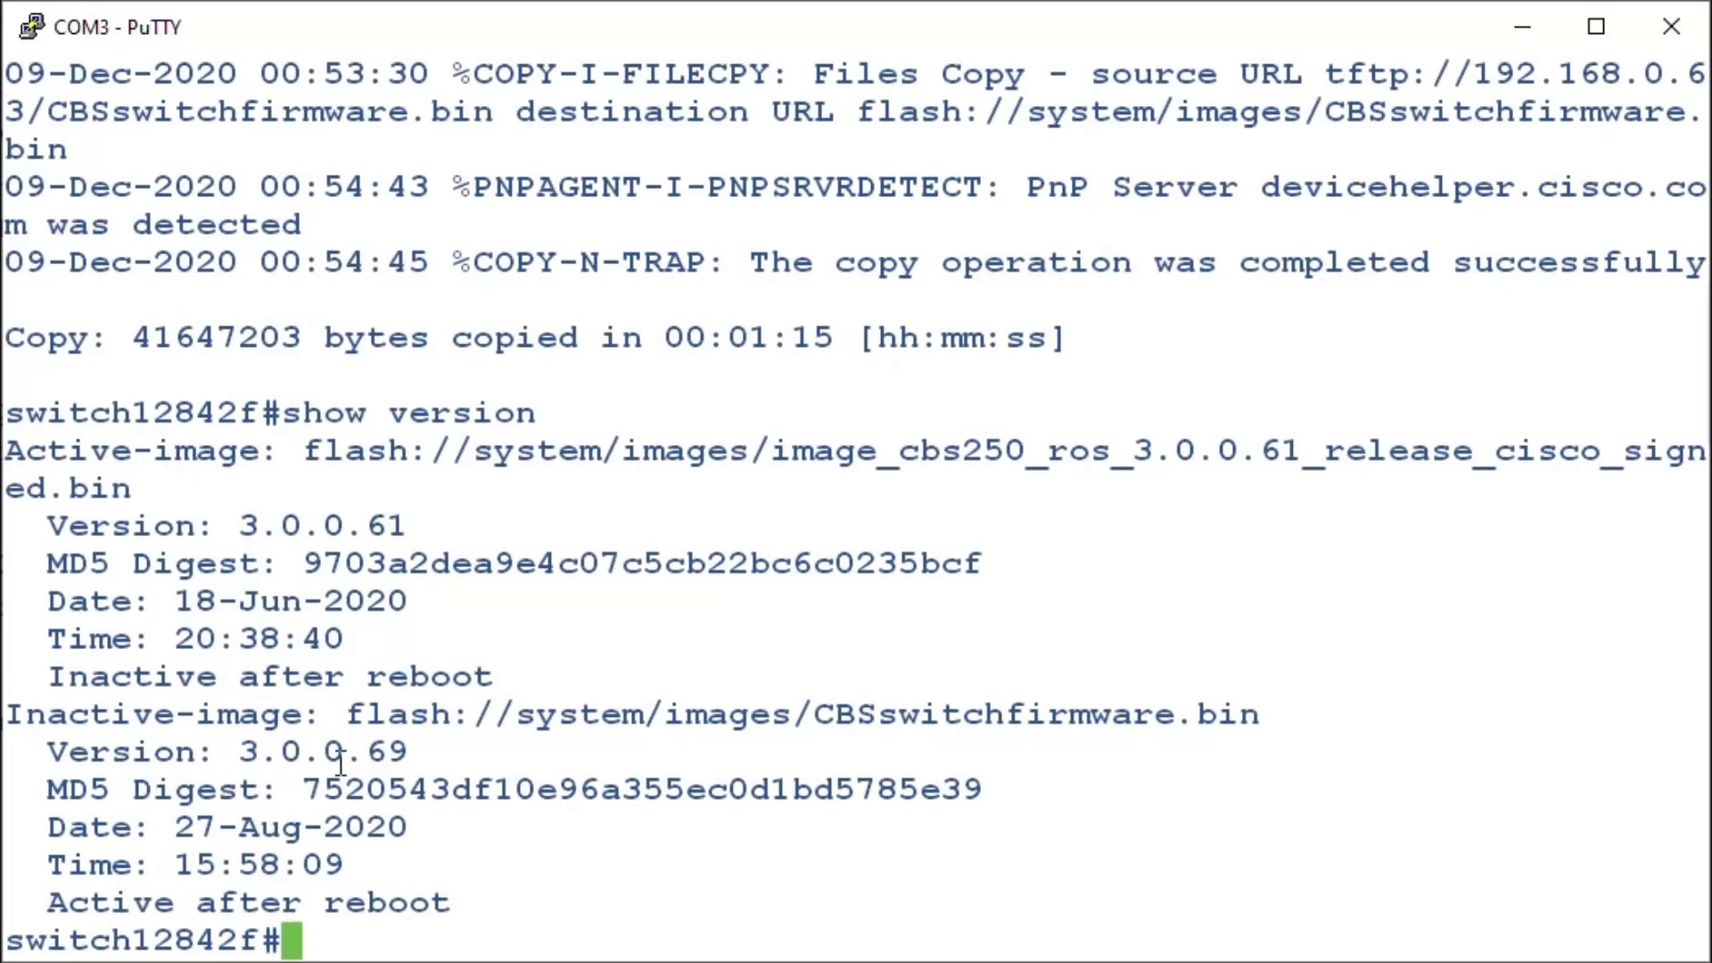
mouse_move(497, 910)
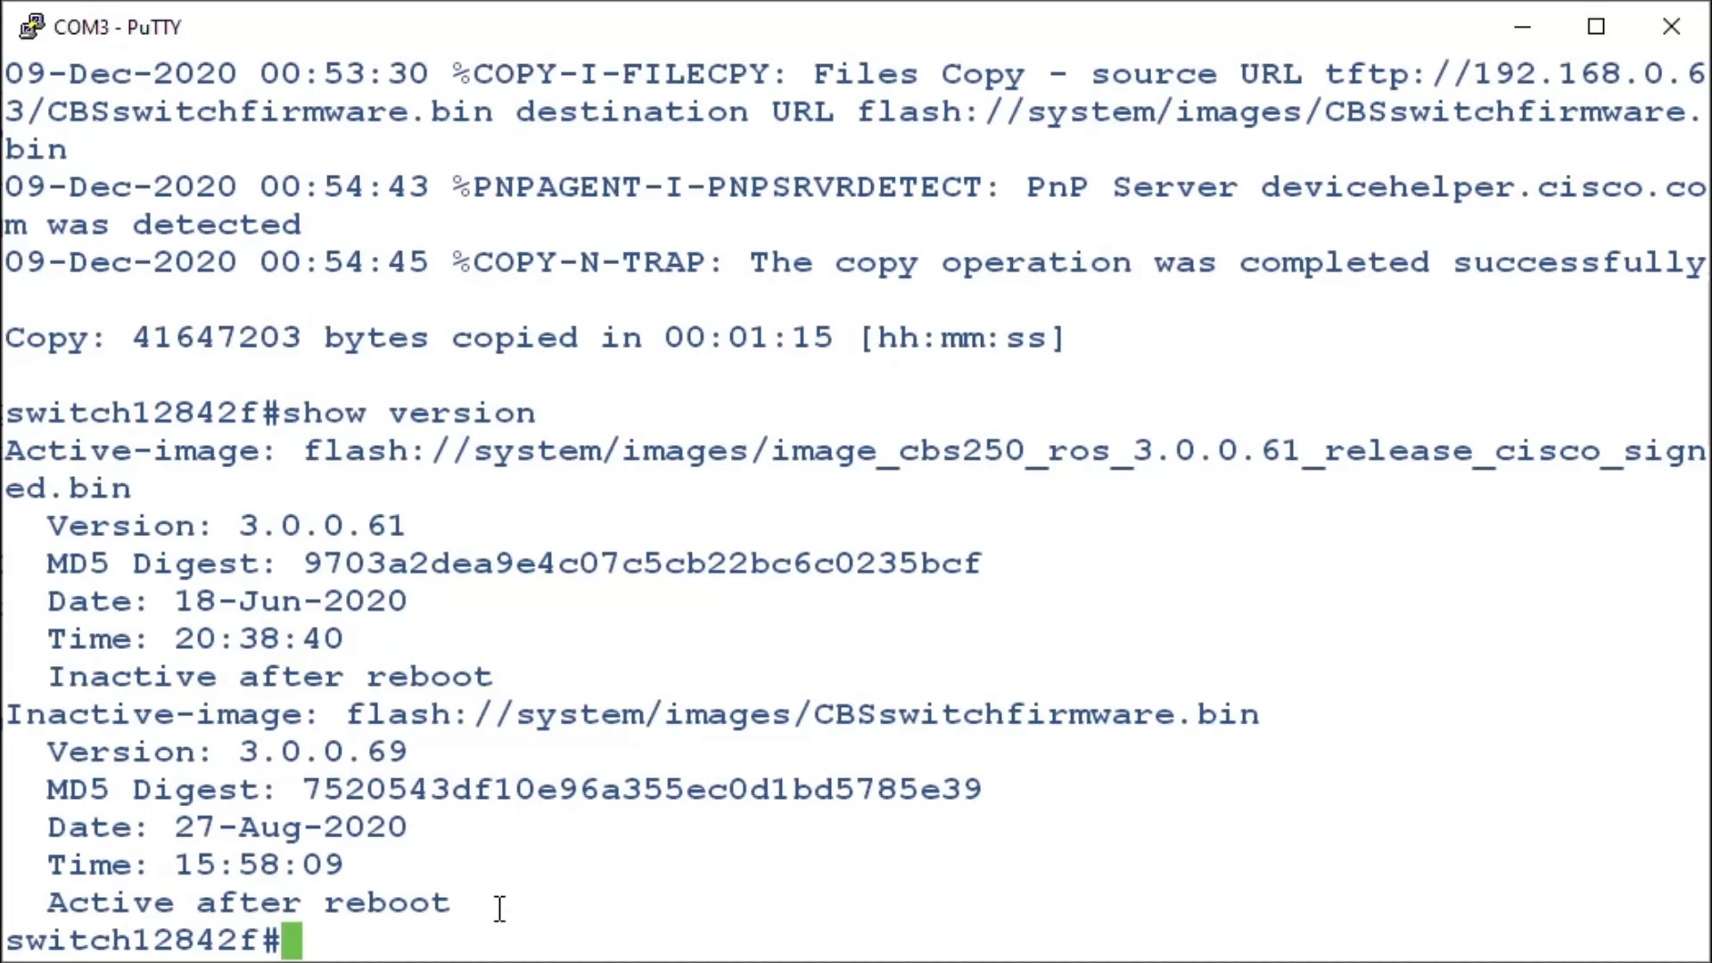
mouse_move(522, 776)
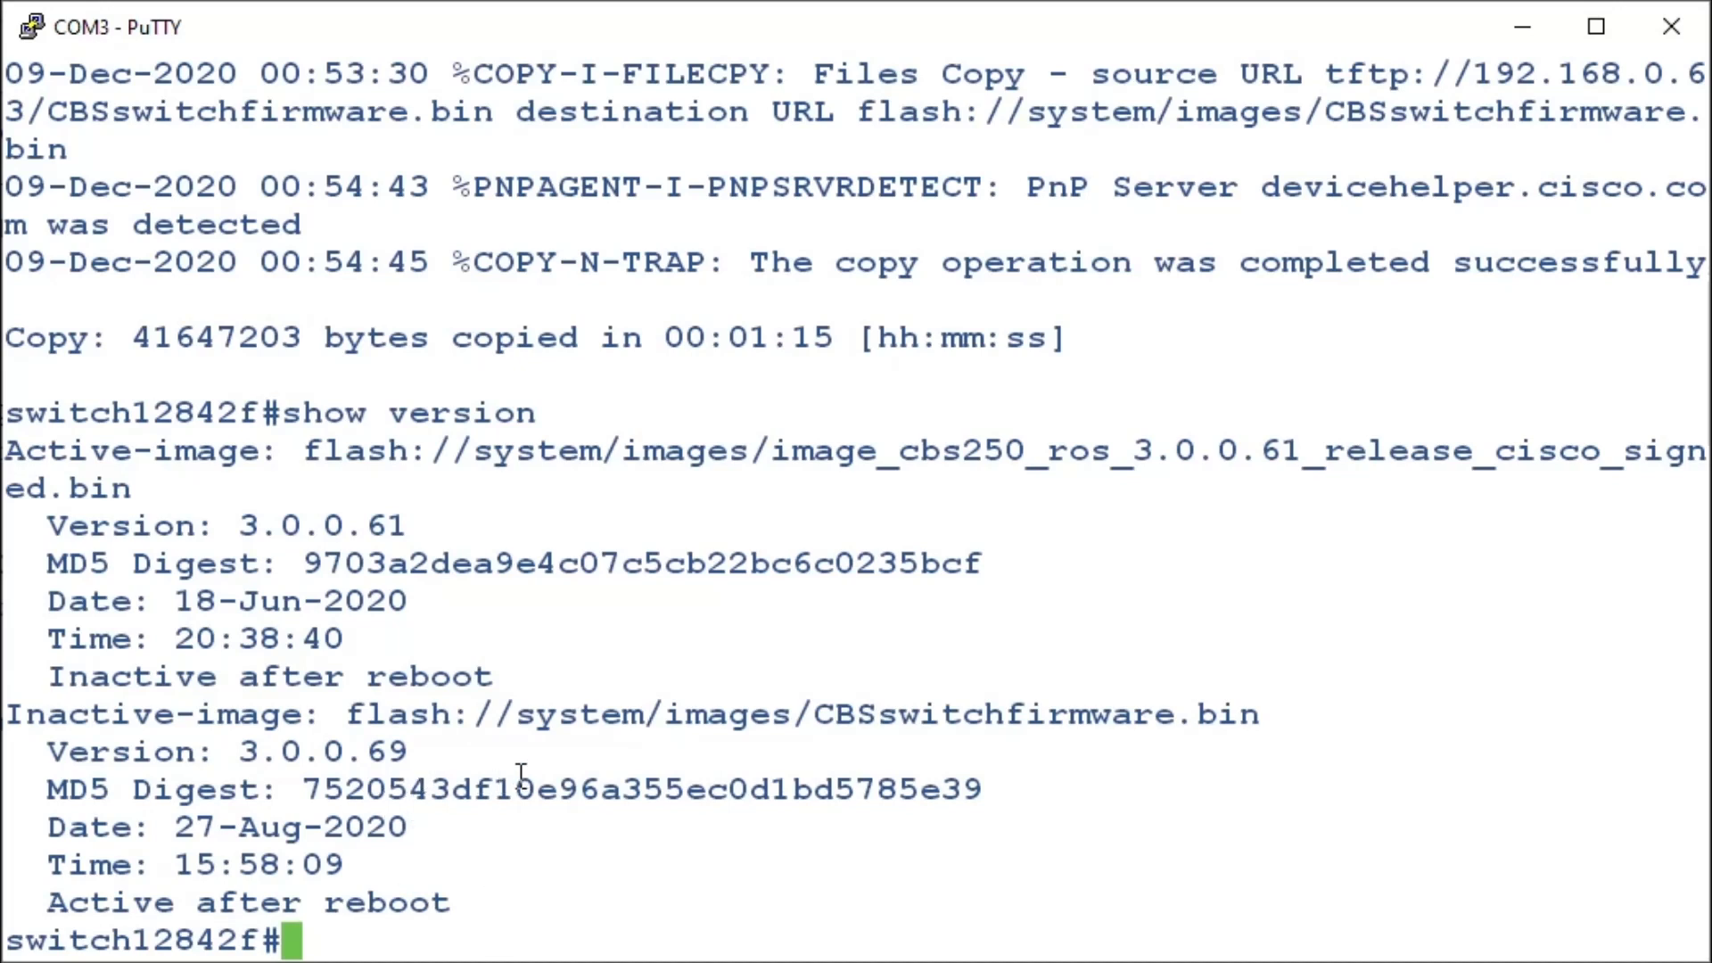
Reload the switch and confirm with Y to reboot into the new image
text(reloa)
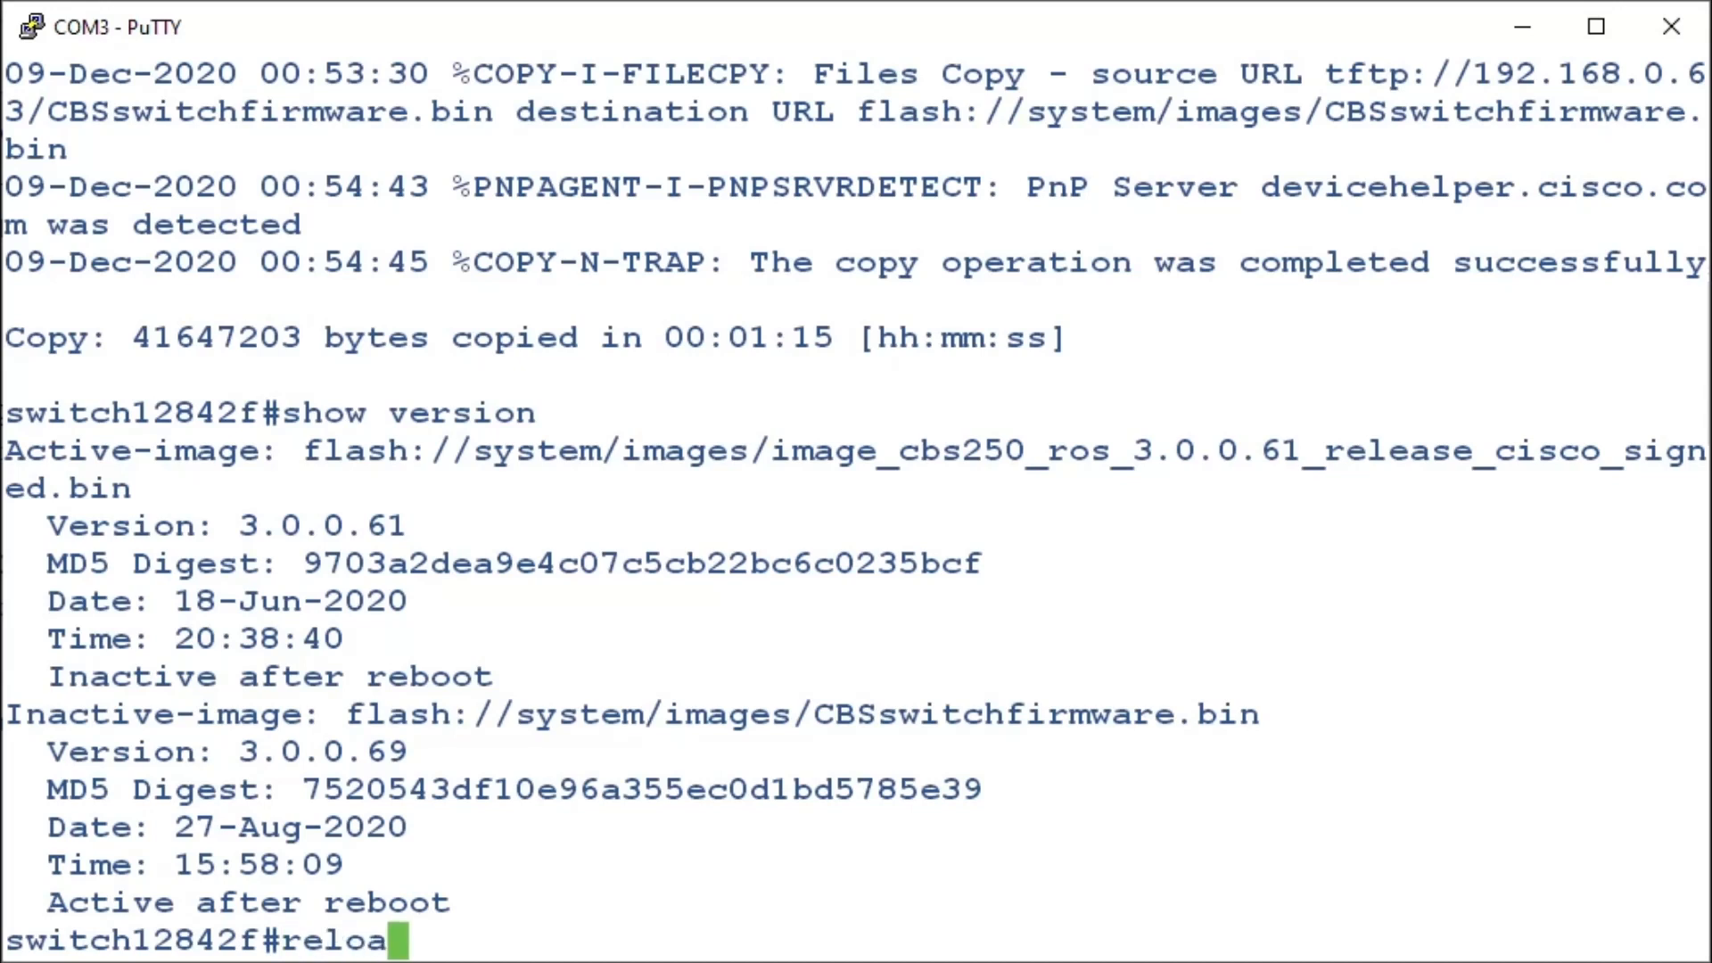
key(Return)
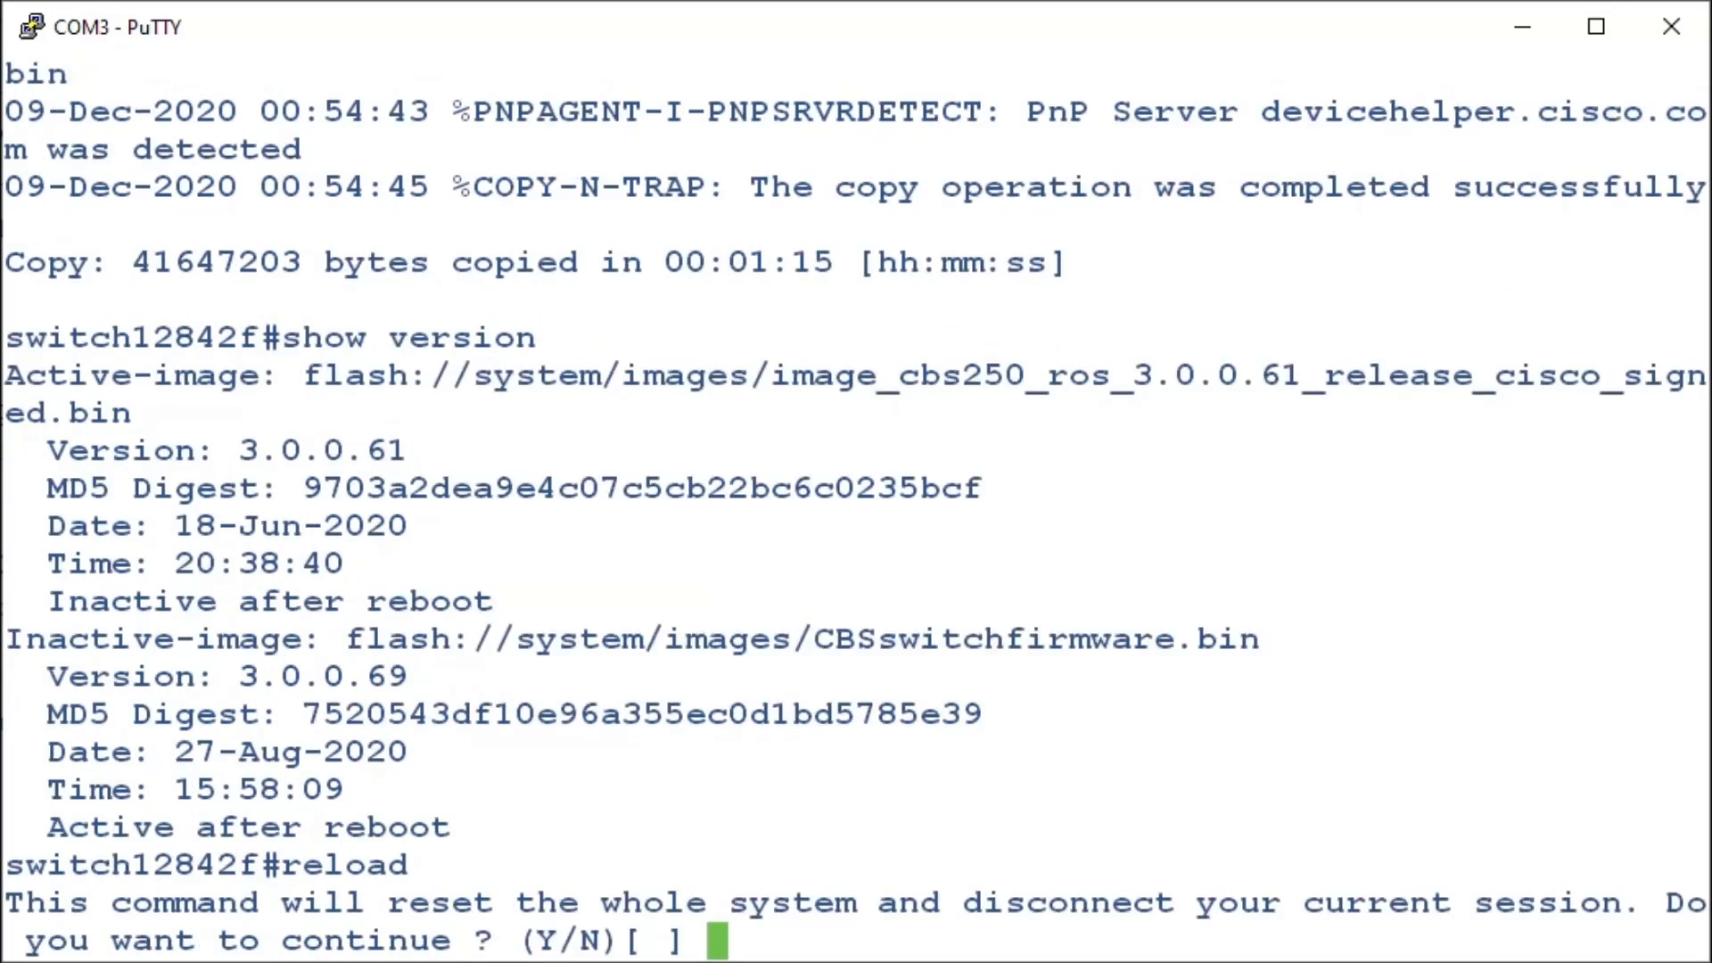
text(Y)
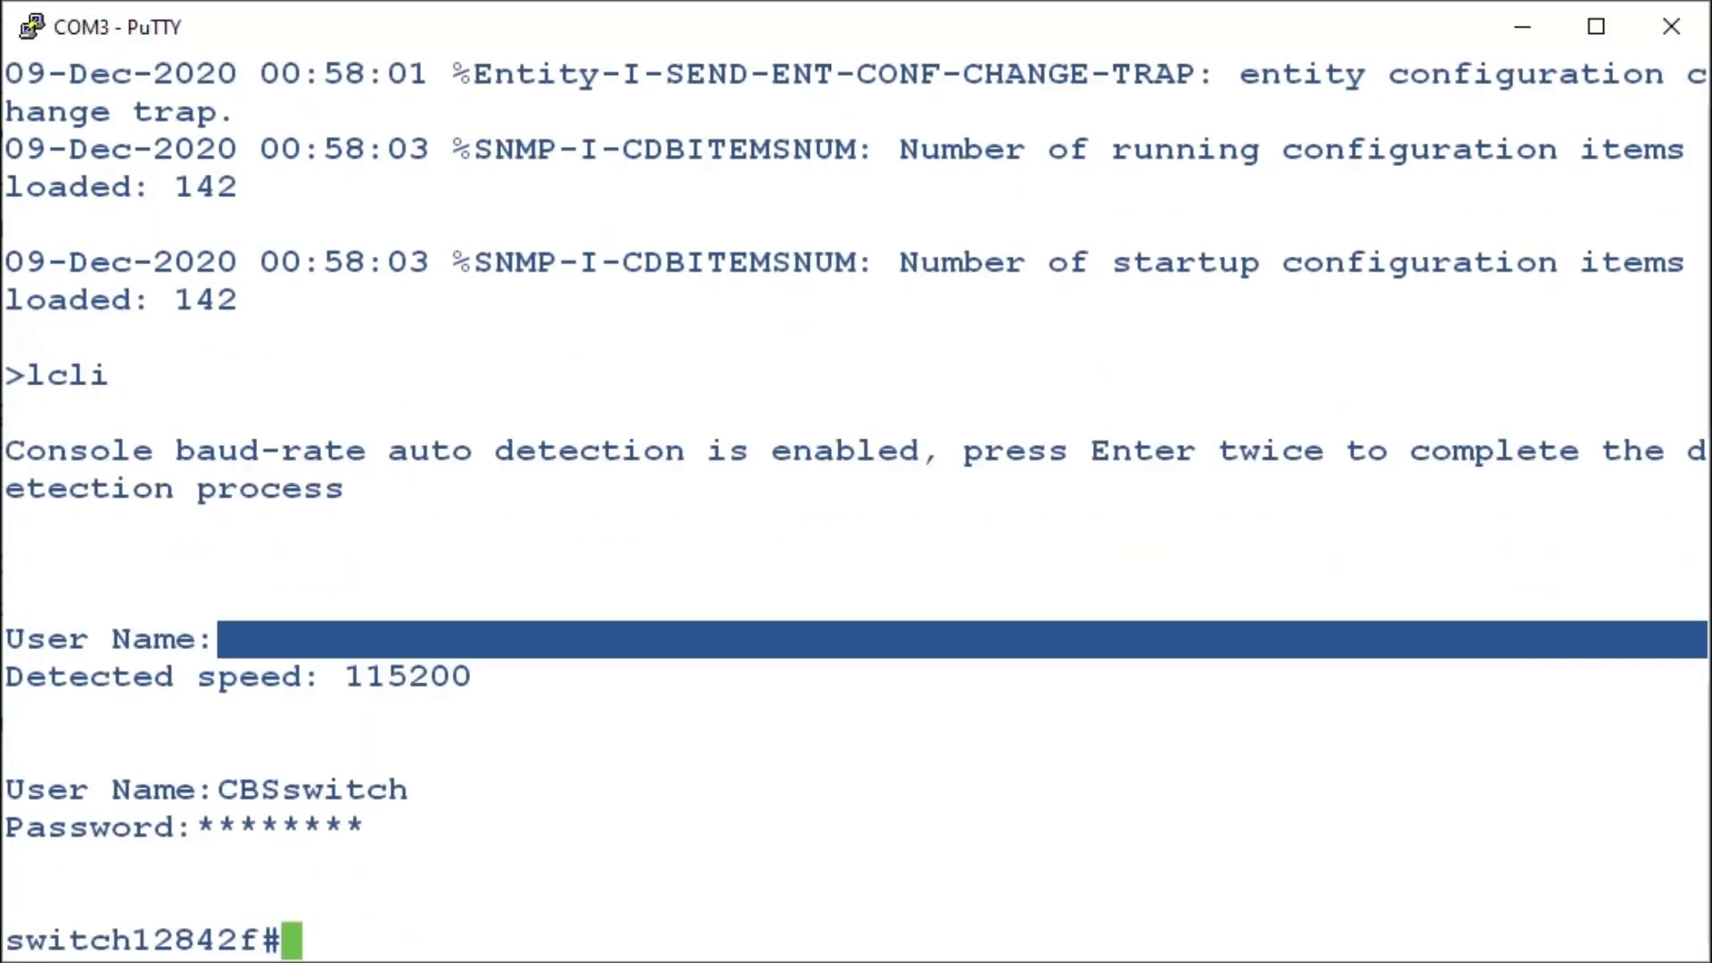
Run 'show version' to verify firmware 3.0.0.69 is now the active image
text(show version)
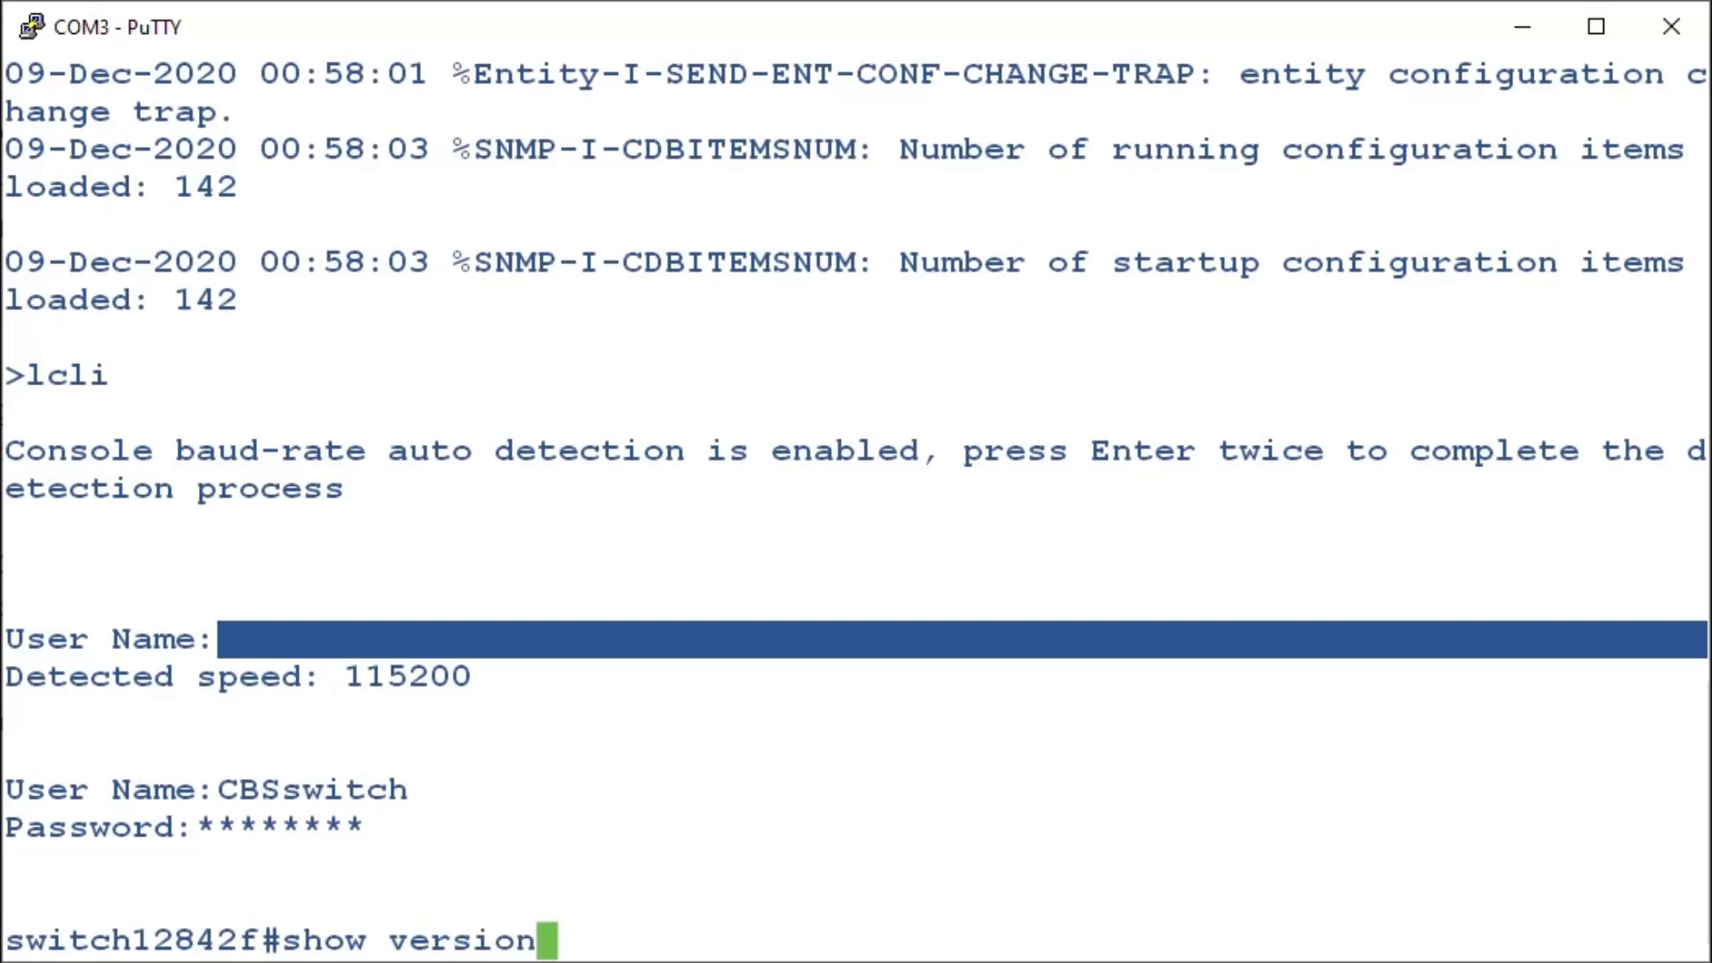
key(Return)
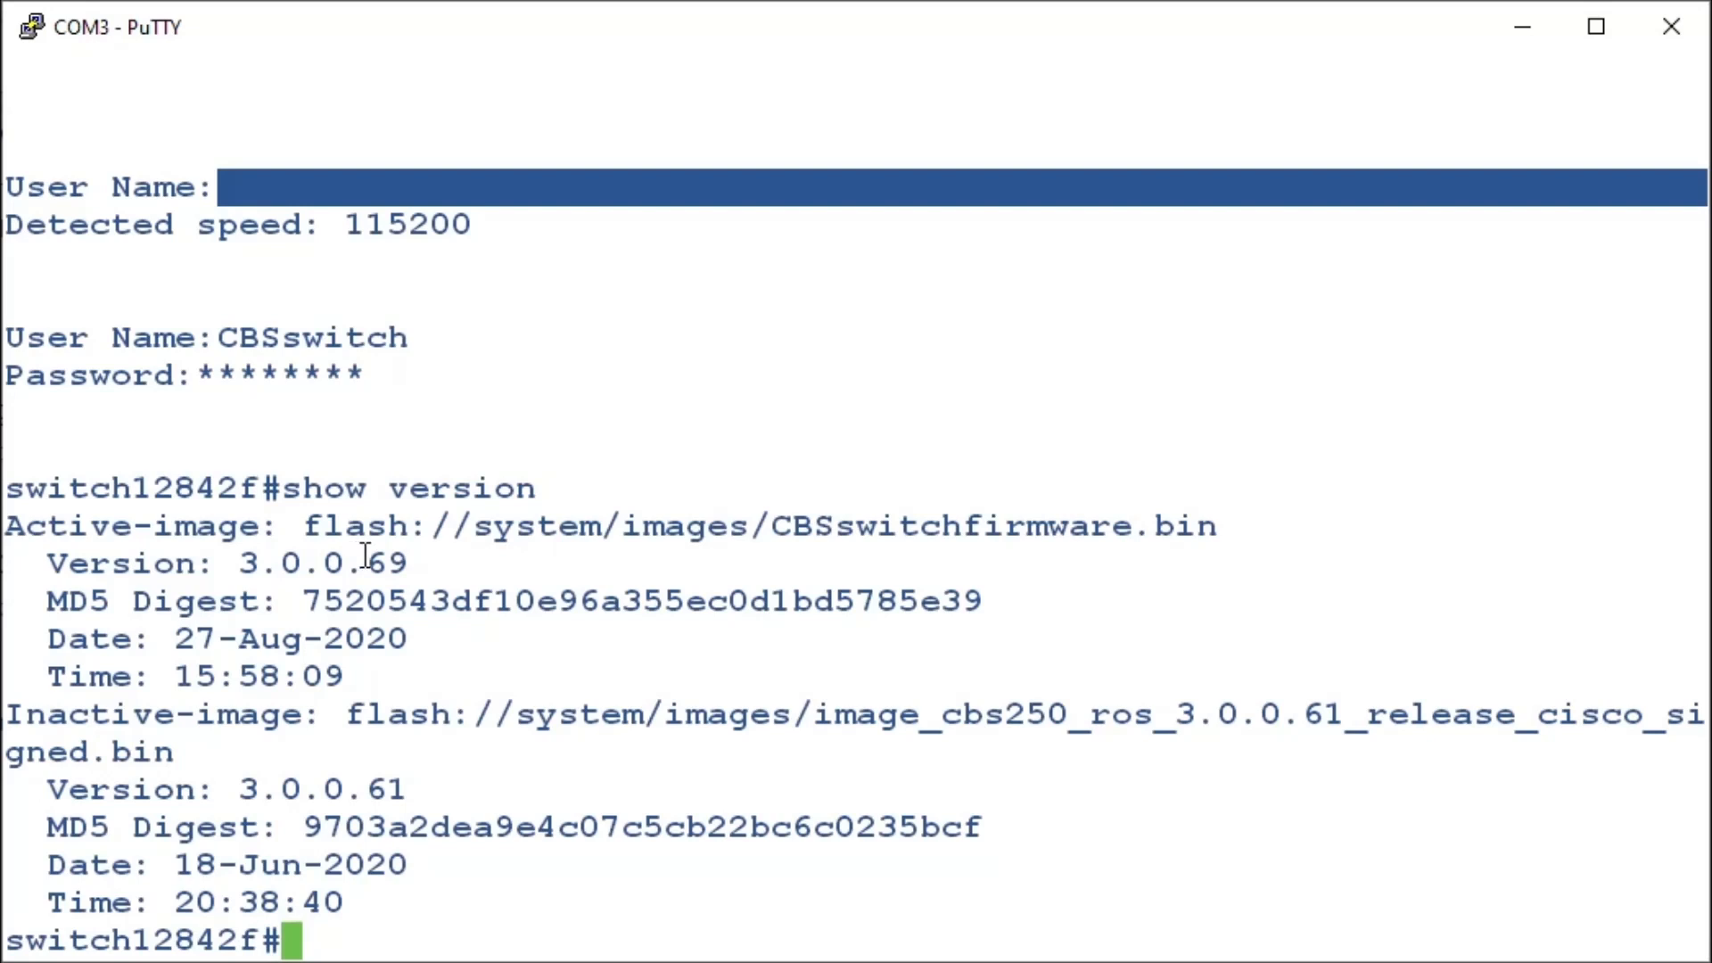
mouse_move(410, 551)
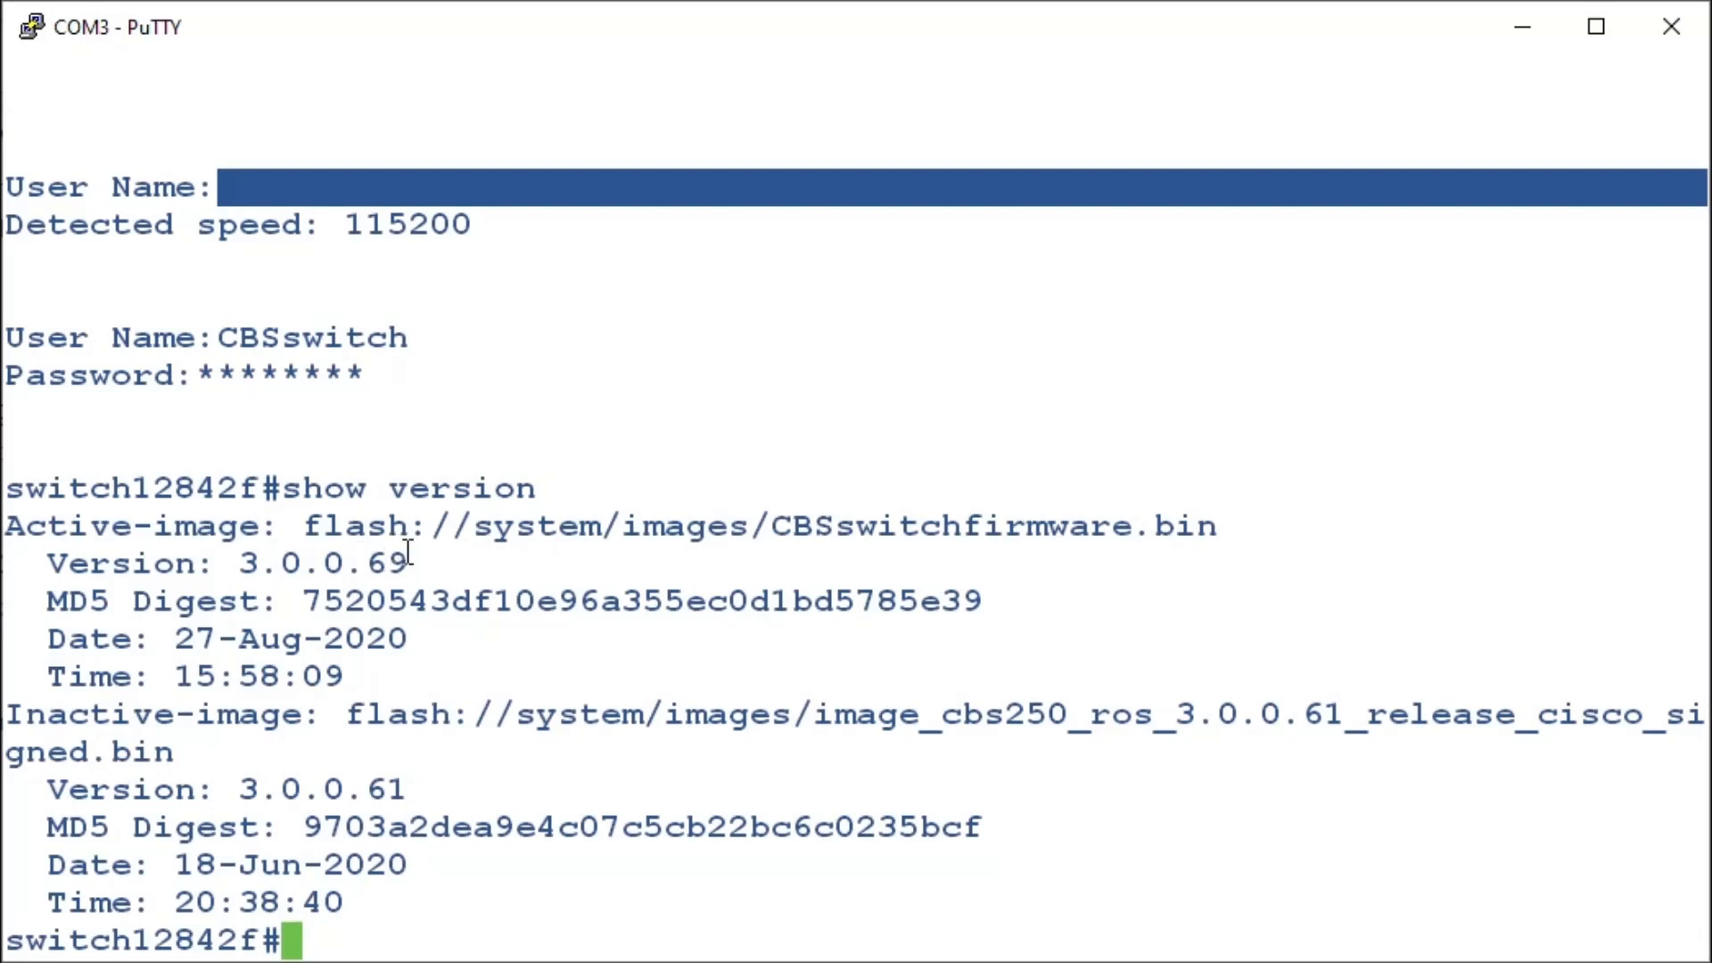